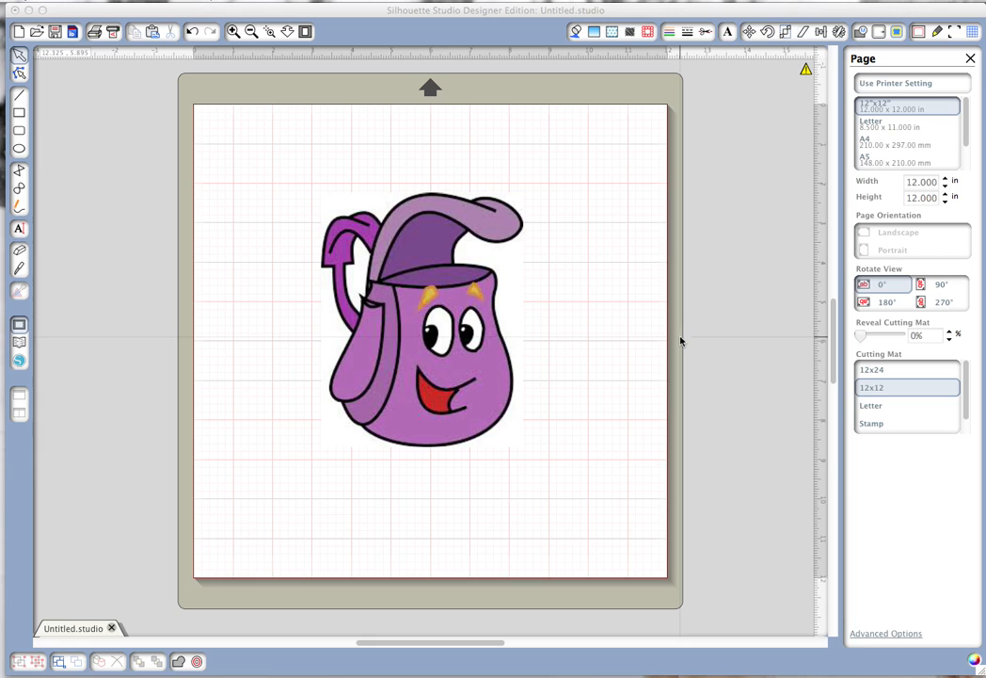
pyautogui.moveTo(514, 426)
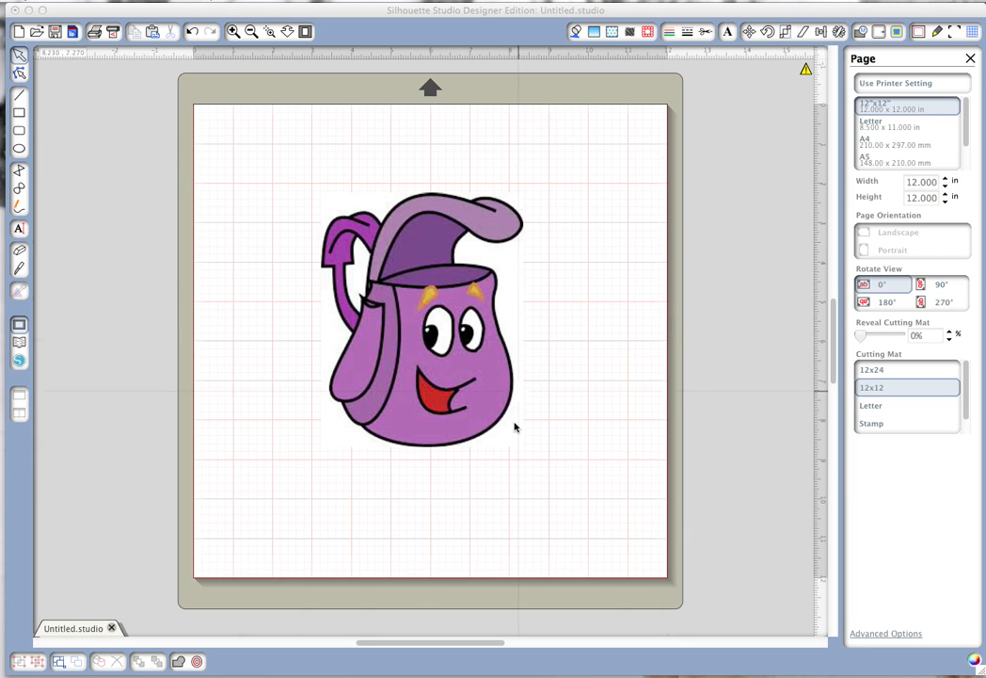
pyautogui.moveTo(475, 250)
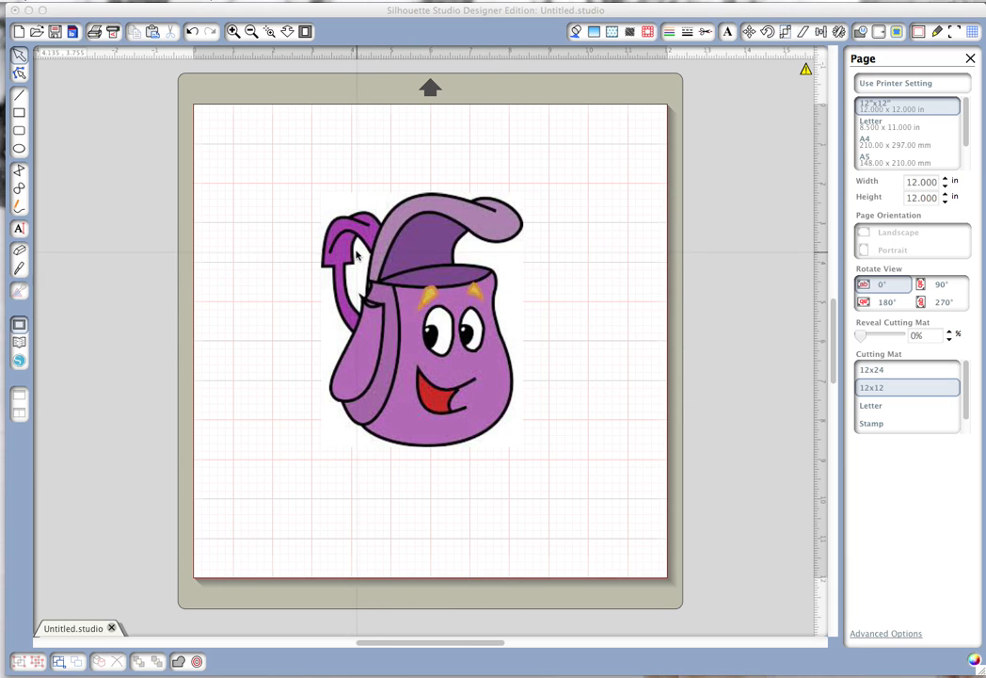
pyautogui.moveTo(361, 270)
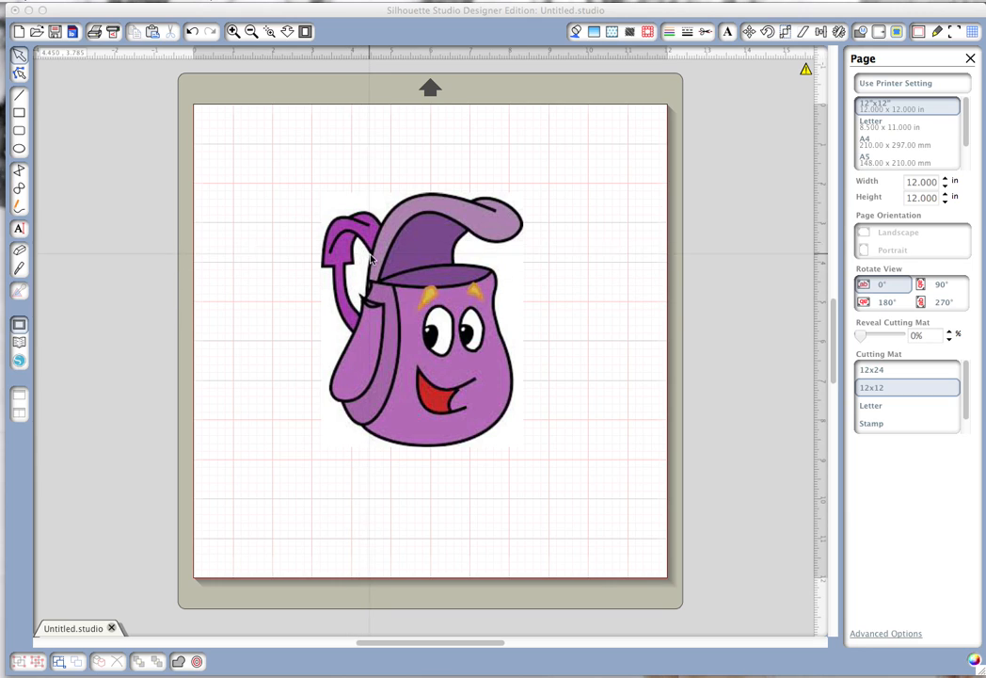
pyautogui.moveTo(356, 299)
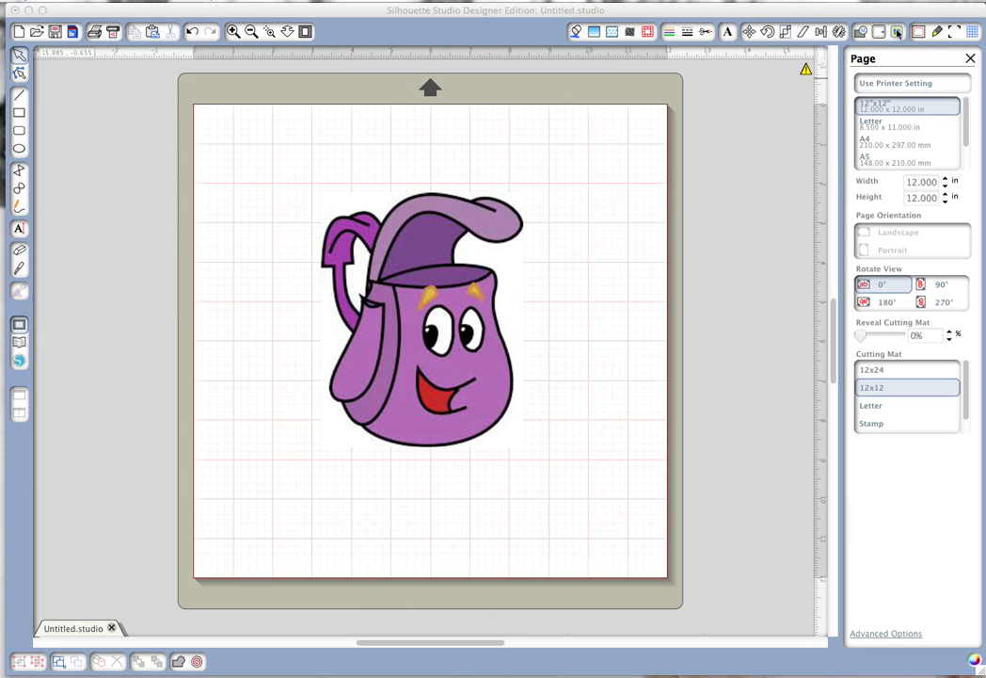
pyautogui.moveTo(897, 31)
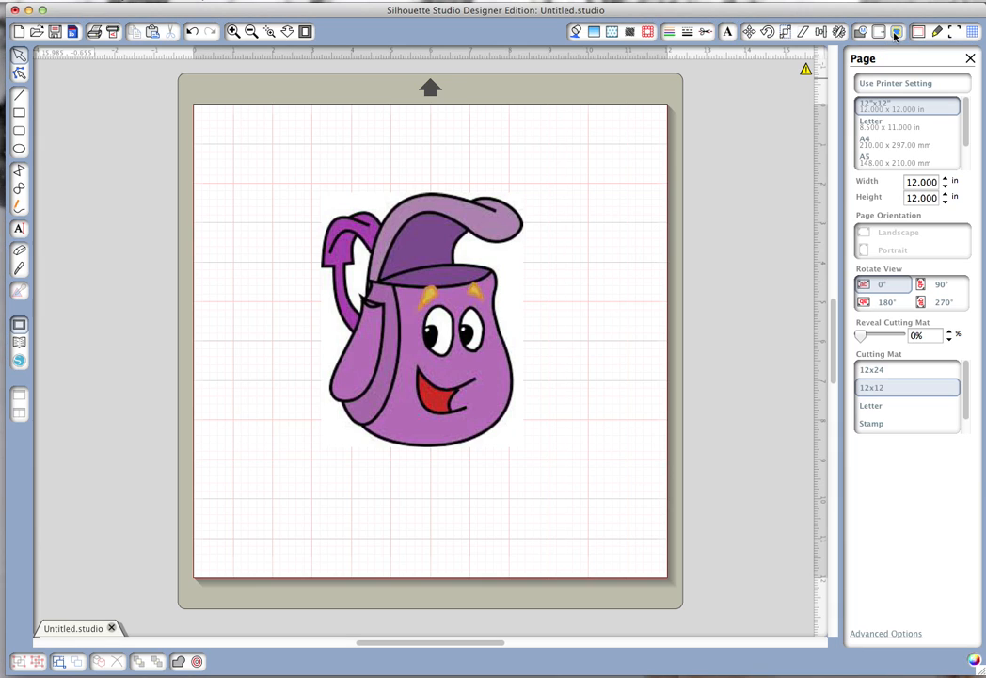
# - Trace the backpack's outer edge and set the traced outline's cut style to Cut Edge
pyautogui.click(897, 31)
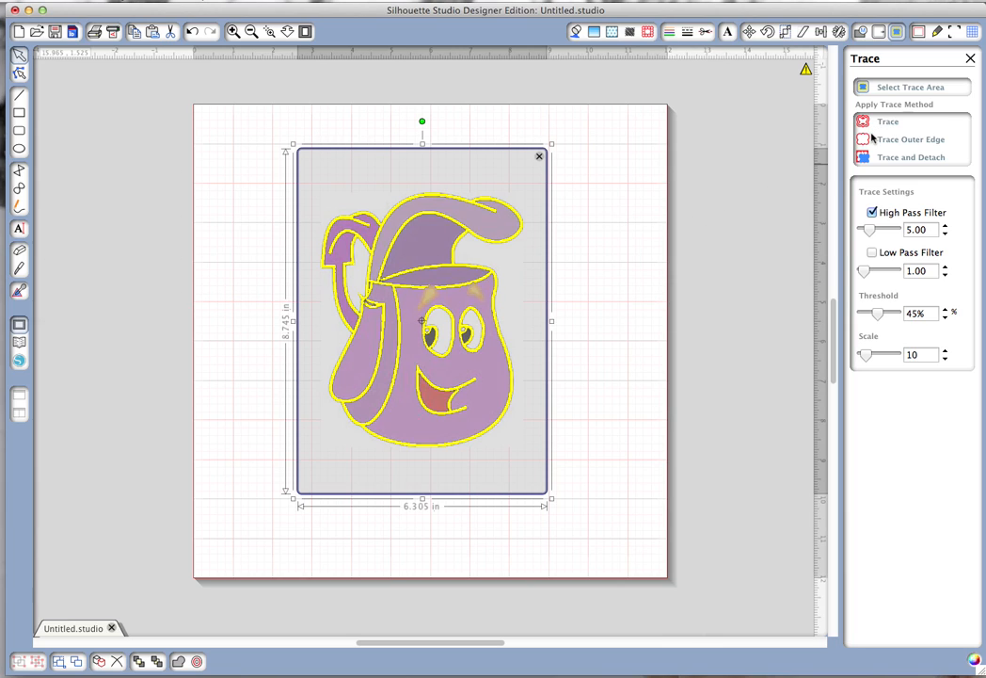
pyautogui.click(887, 120)
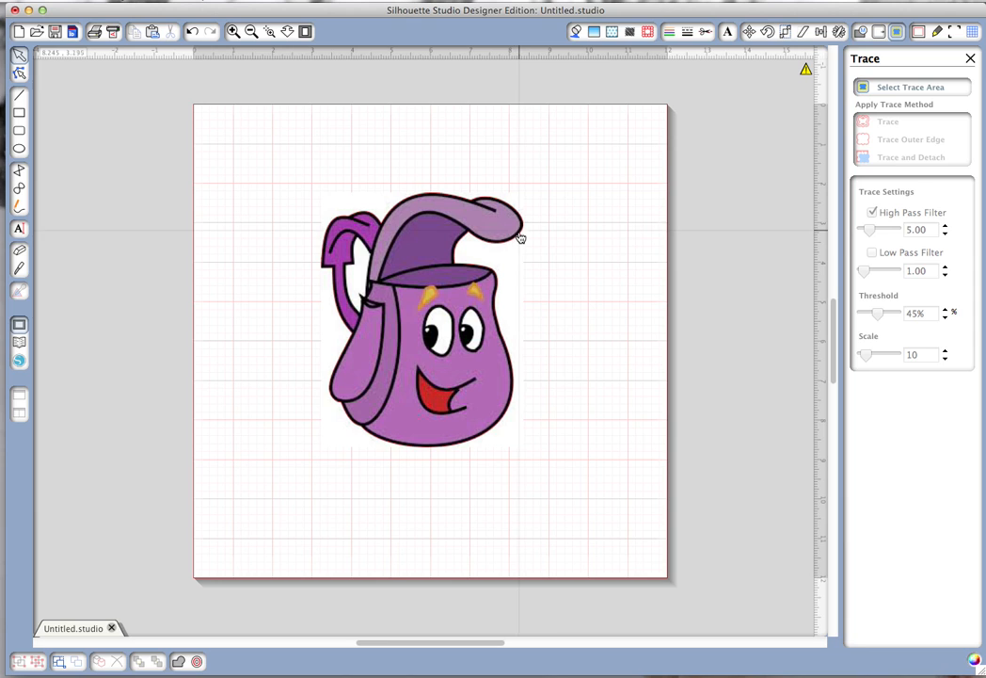
pyautogui.click(706, 31)
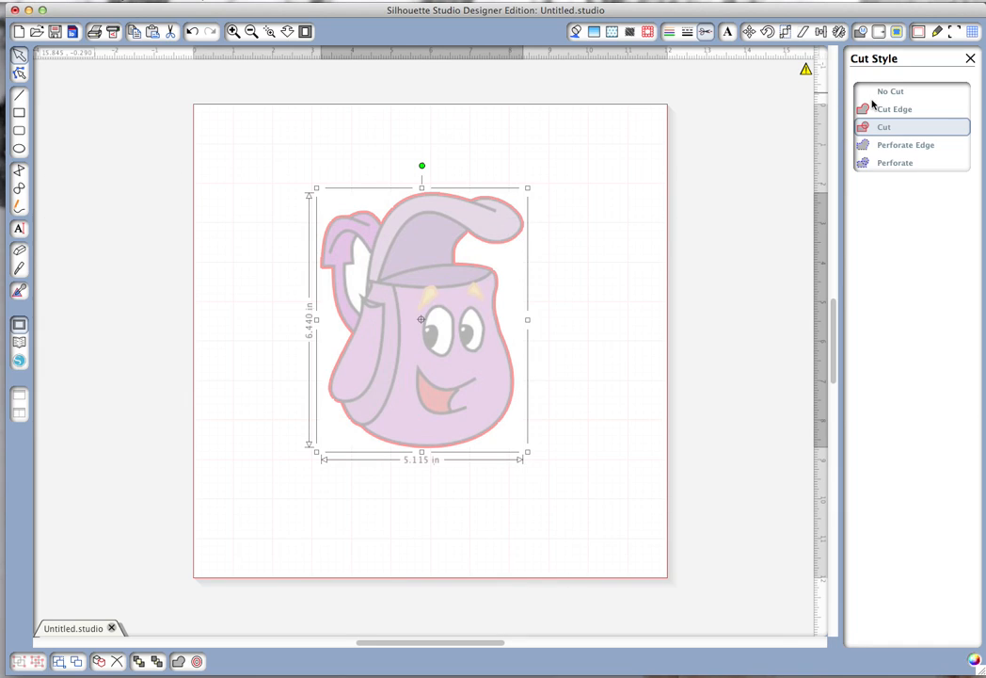
pyautogui.click(896, 108)
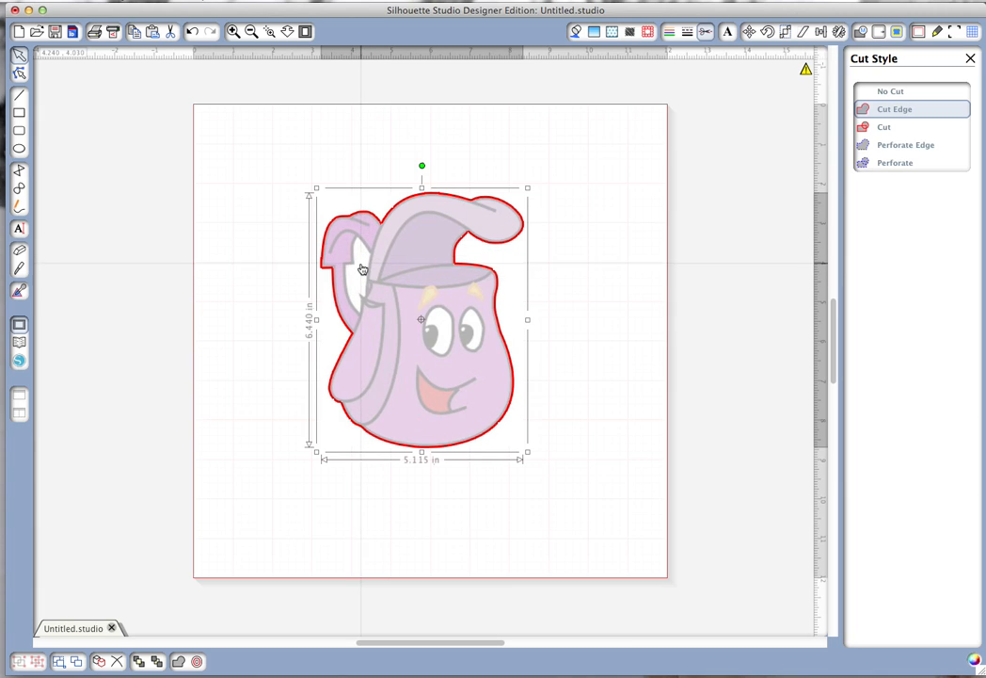
pyautogui.moveTo(756, 107)
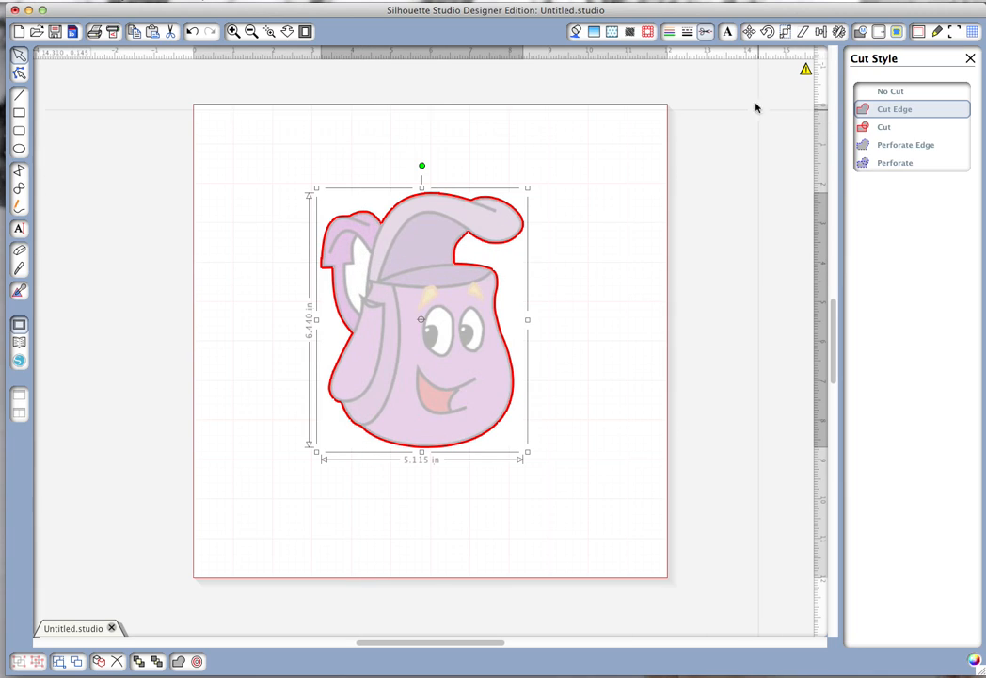
pyautogui.click(577, 31)
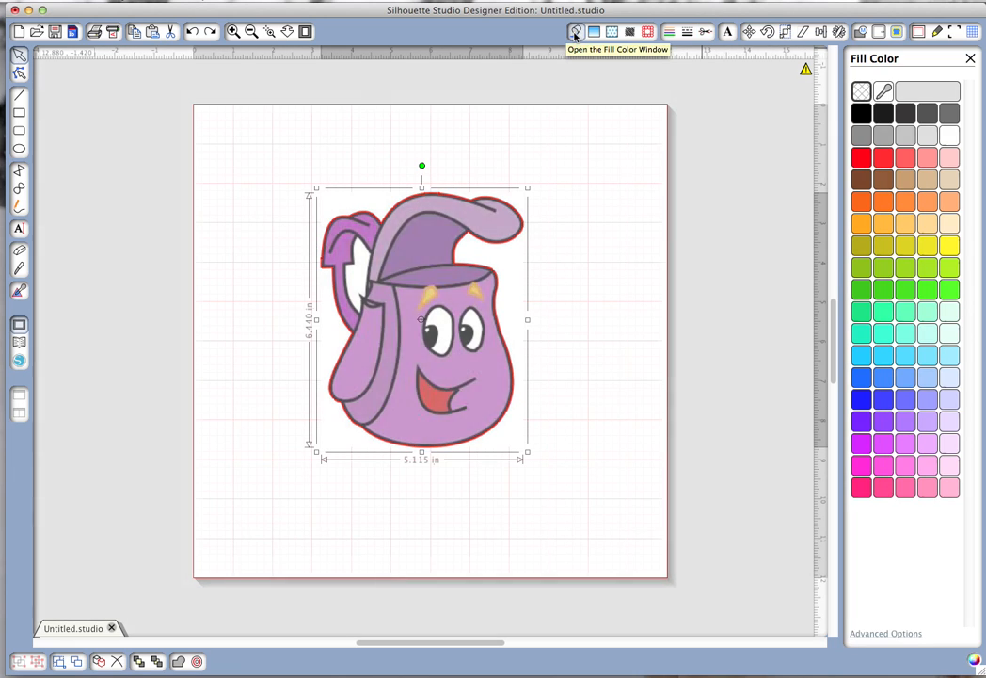
# - Move the backpack image right of its outline and trace it with all inner lines
pyautogui.moveTo(422, 320); pyautogui.dragTo(642, 321)
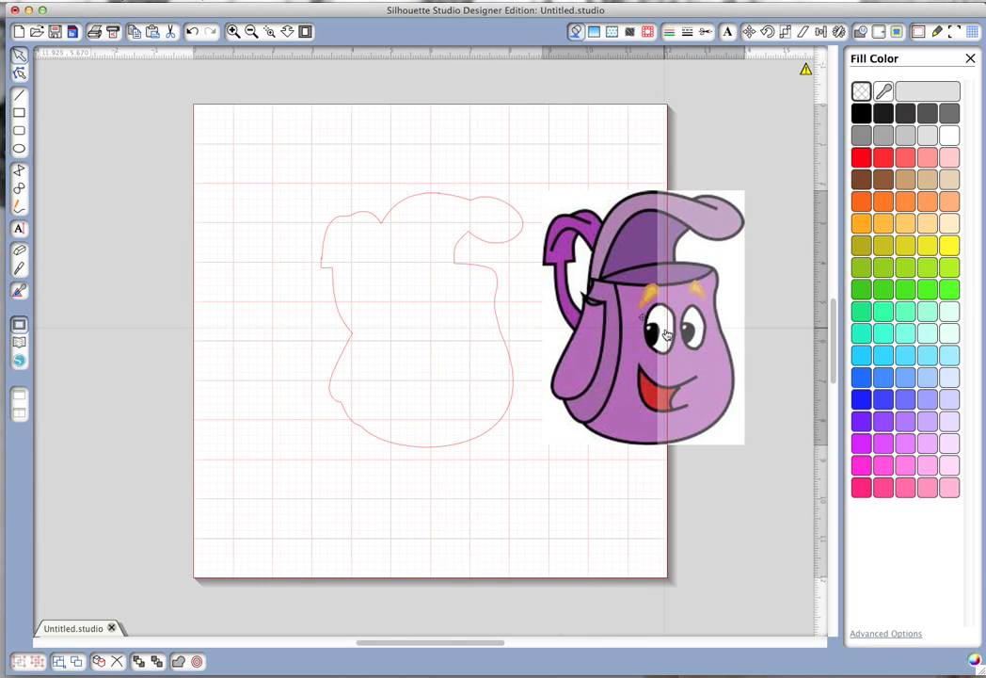
pyautogui.moveTo(645, 320); pyautogui.dragTo(635, 317)
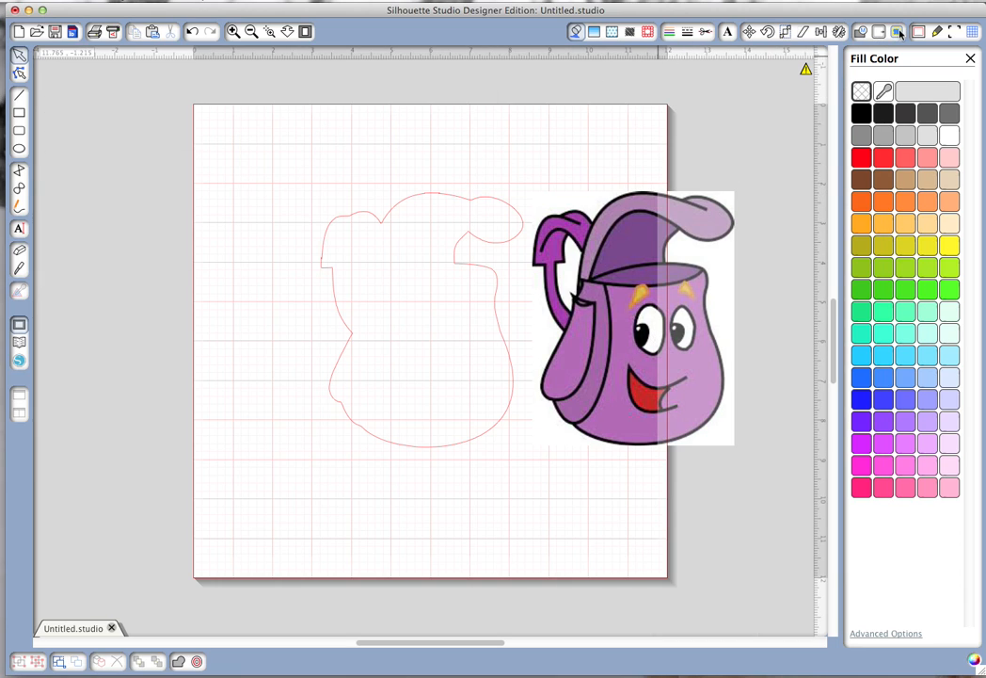
pyautogui.click(898, 31)
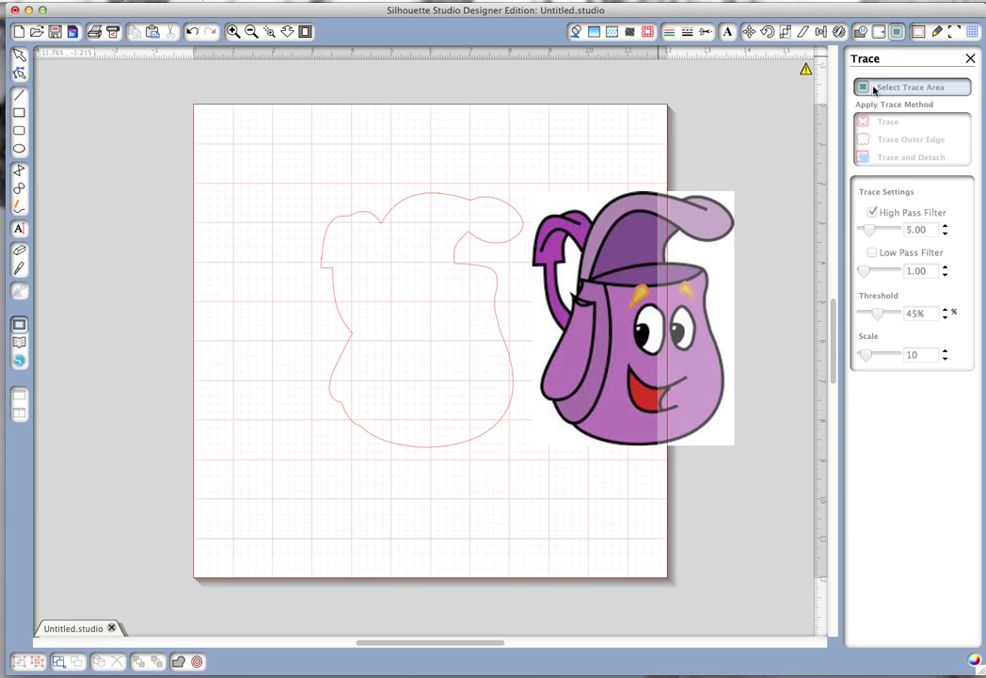
pyautogui.moveTo(529, 179); pyautogui.dragTo(579, 278)
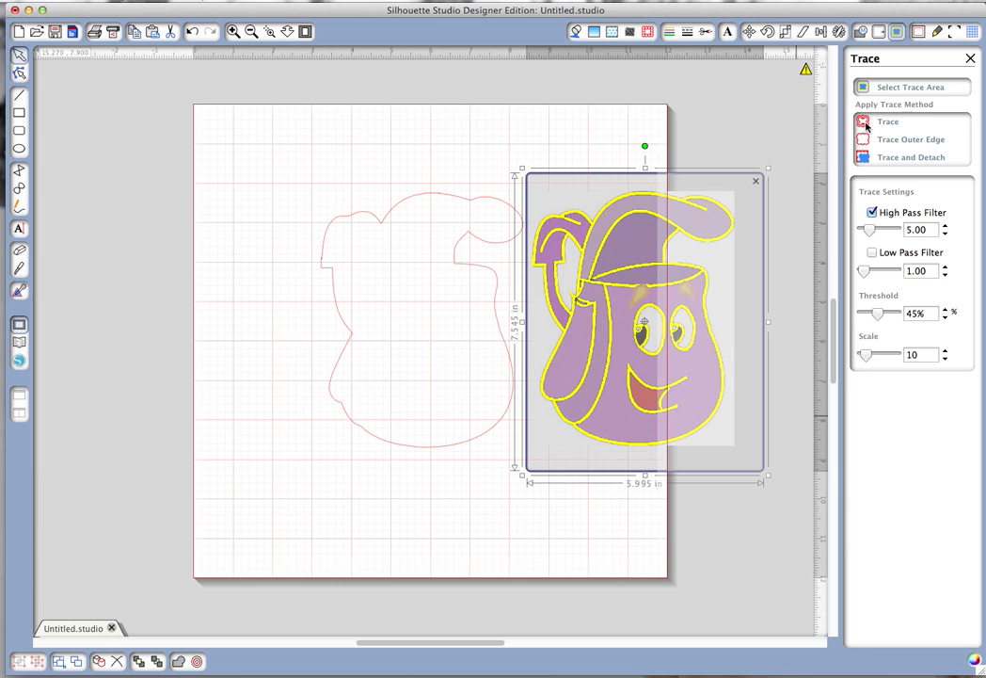
pyautogui.click(887, 120)
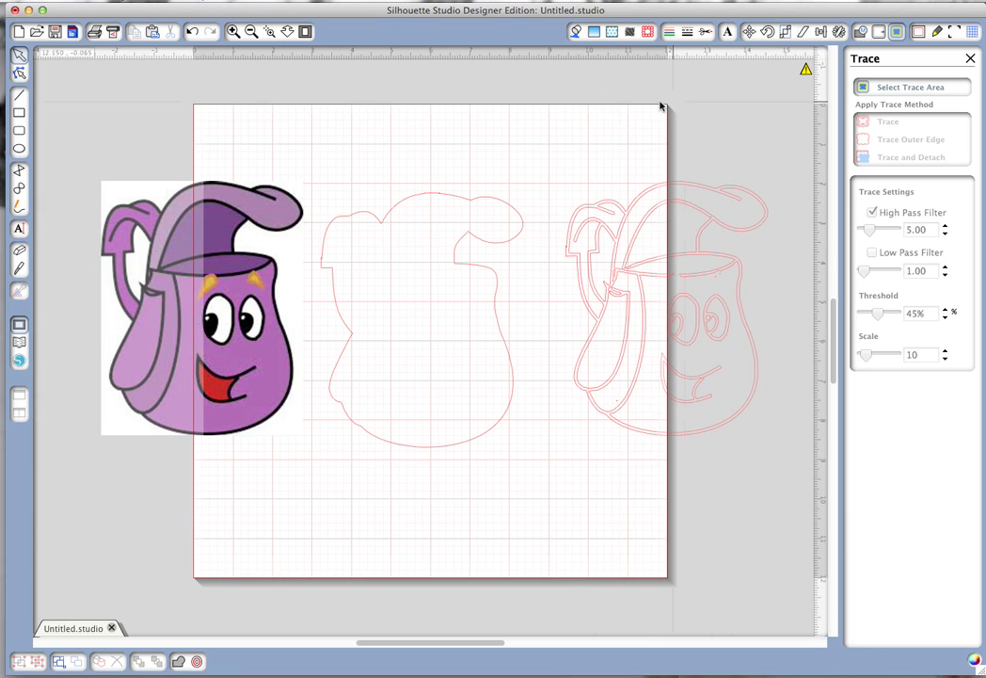
pyautogui.moveTo(607, 248)
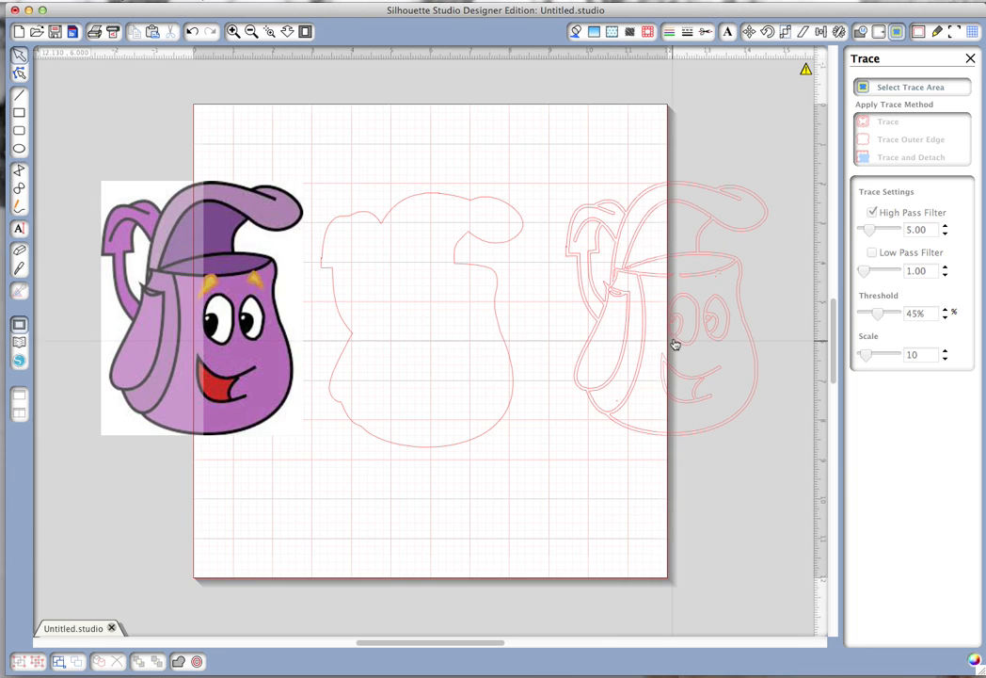
pyautogui.moveTo(650, 205)
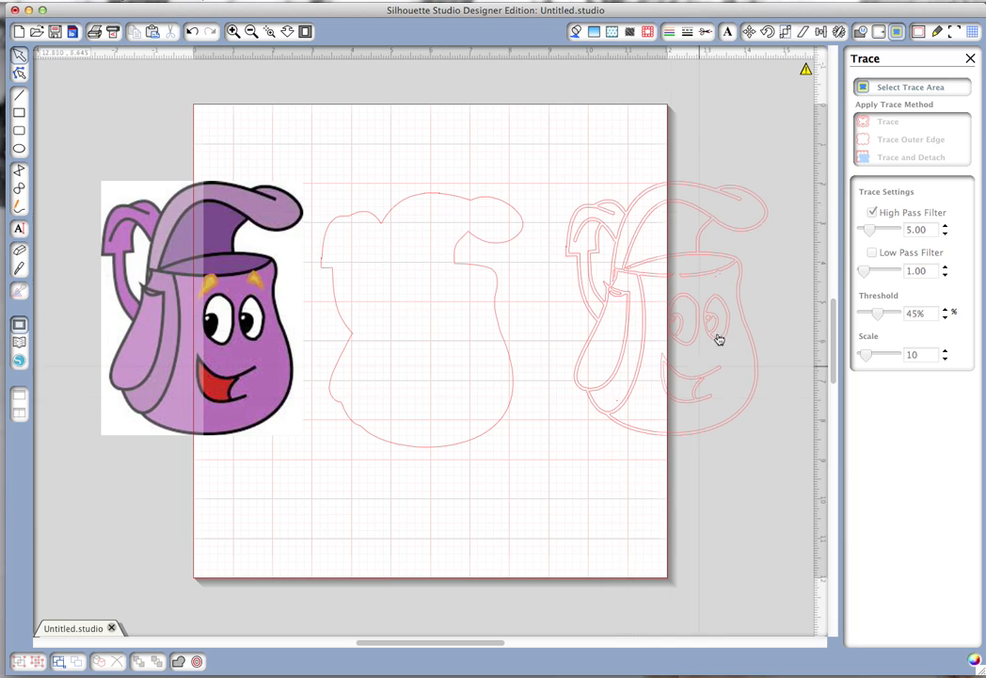
pyautogui.moveTo(703, 334)
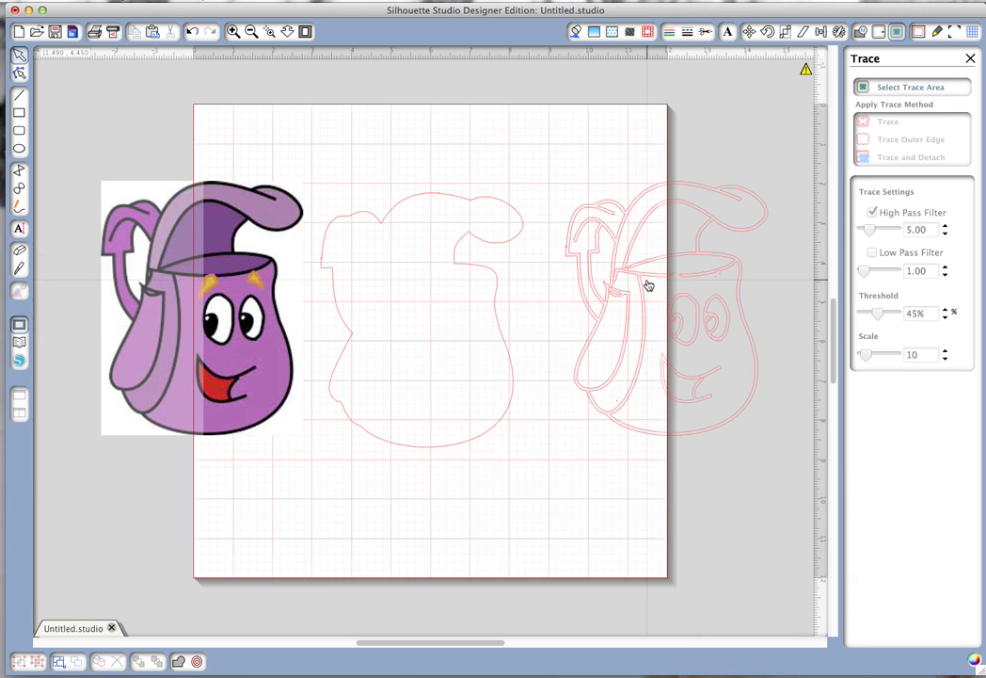
# - Release the detailed trace's compound path into separate pieces
pyautogui.click(647, 277)
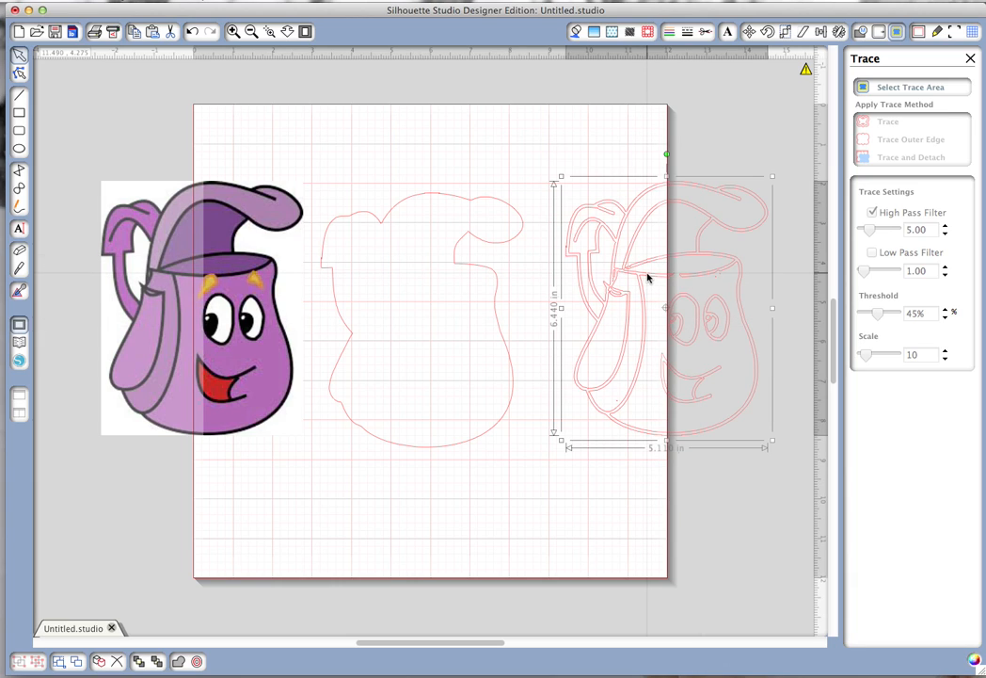
pyautogui.rightClick(648, 277)
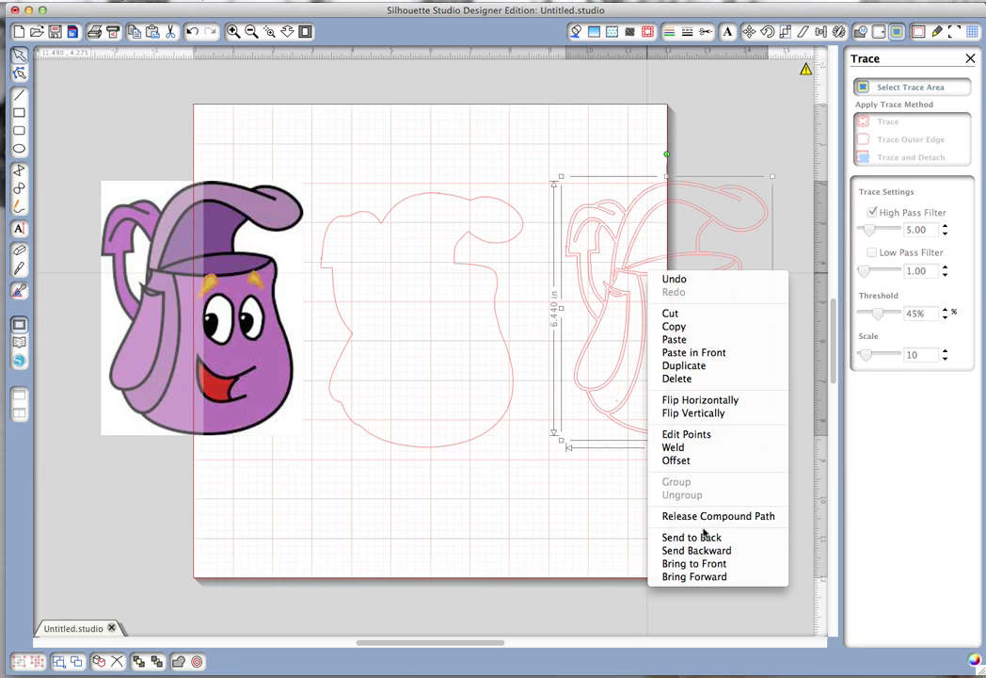
pyautogui.click(704, 525)
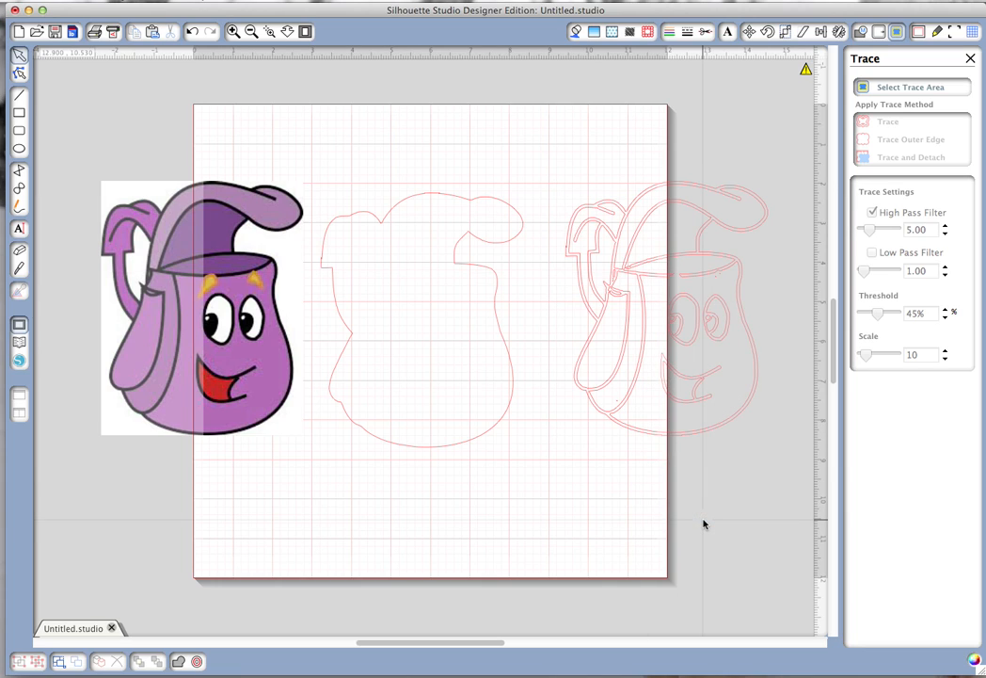
pyautogui.moveTo(635, 398)
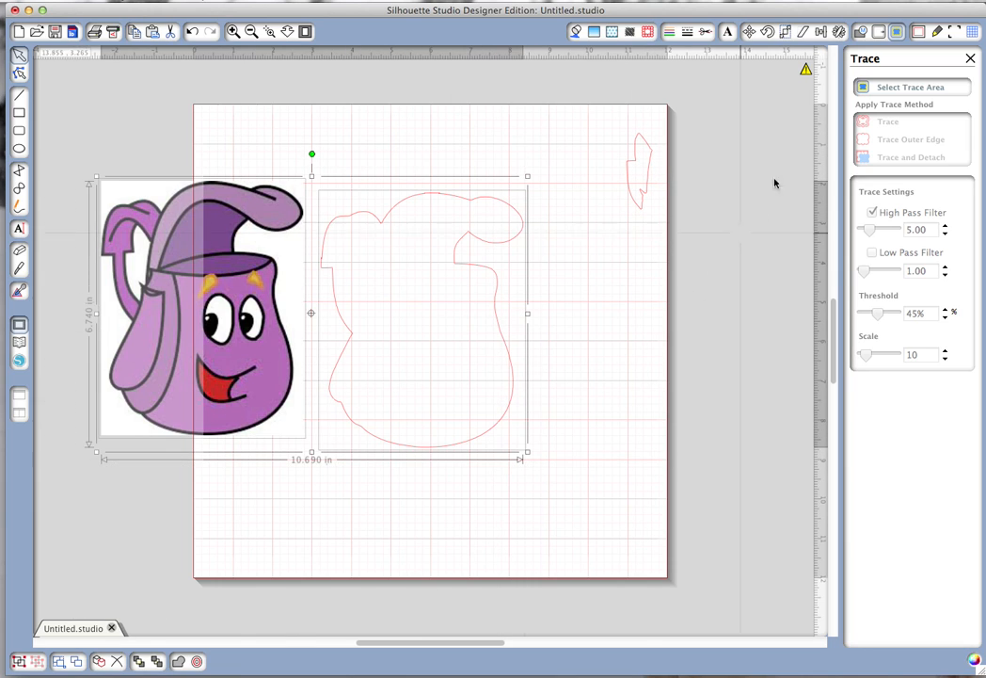
# - Center-align the backpack image over its outer-edge outline
pyautogui.click(820, 31)
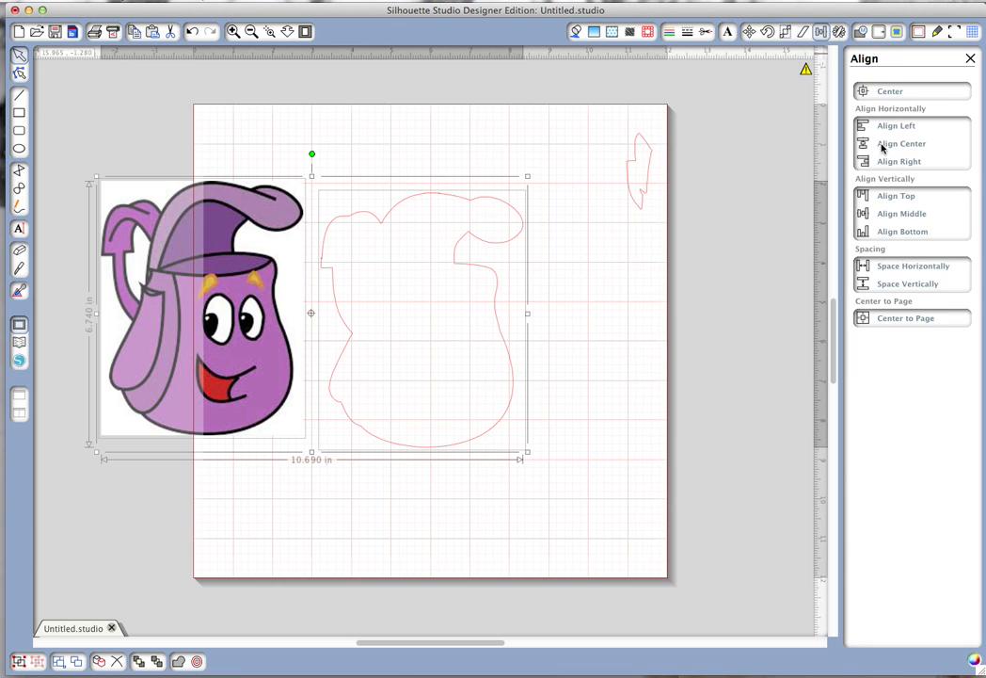
pyautogui.click(900, 144)
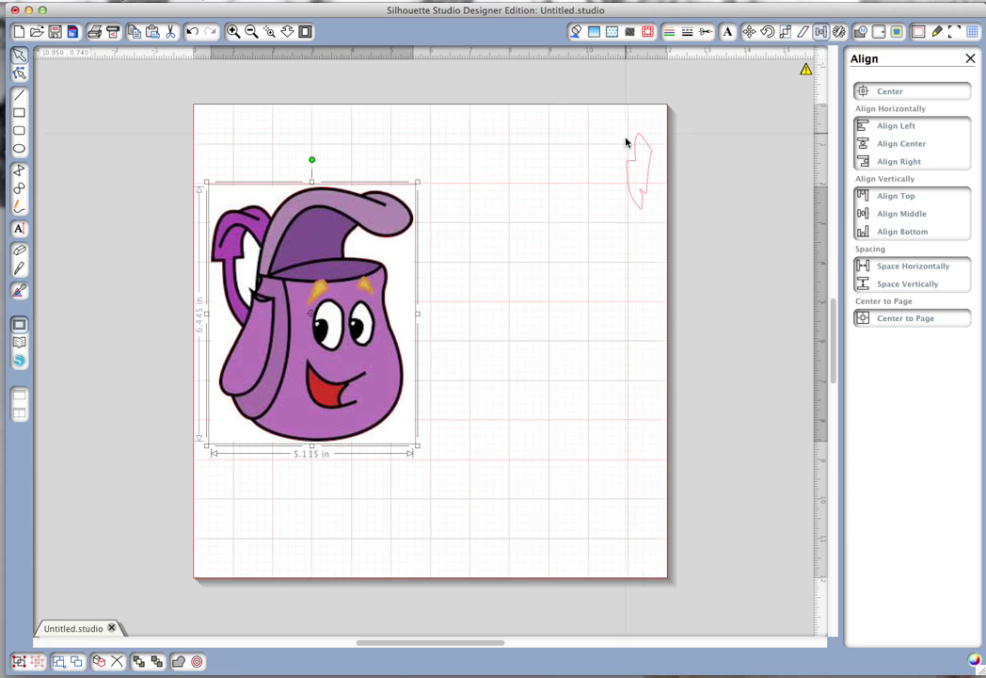
pyautogui.moveTo(638, 155)
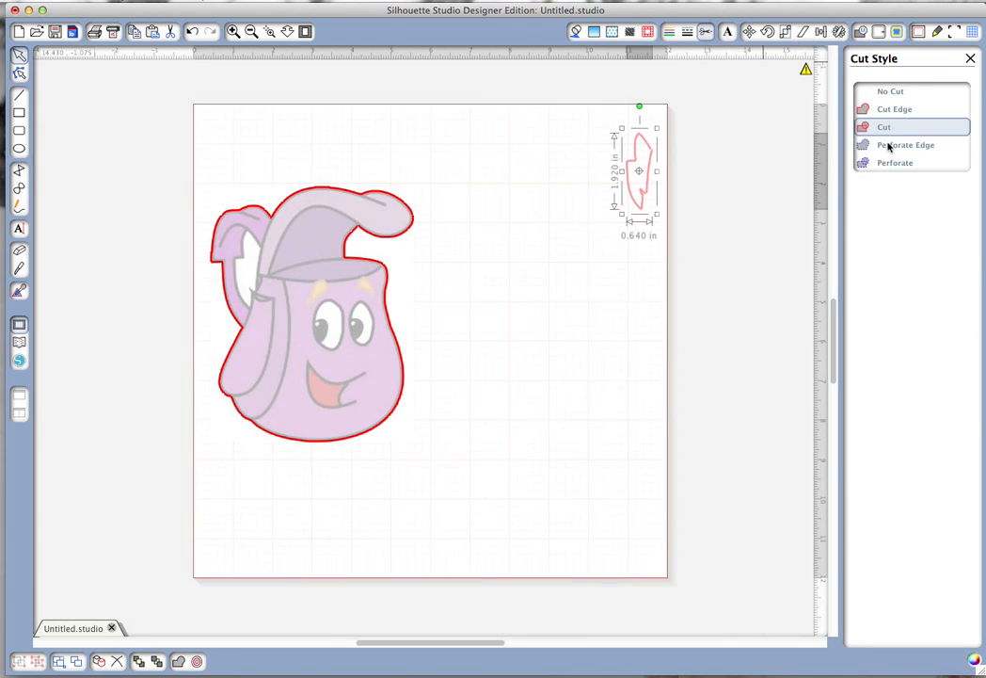
# - Set the outline's cut style to Cut, then select the whole backpack design for grouping
pyautogui.click(895, 110)
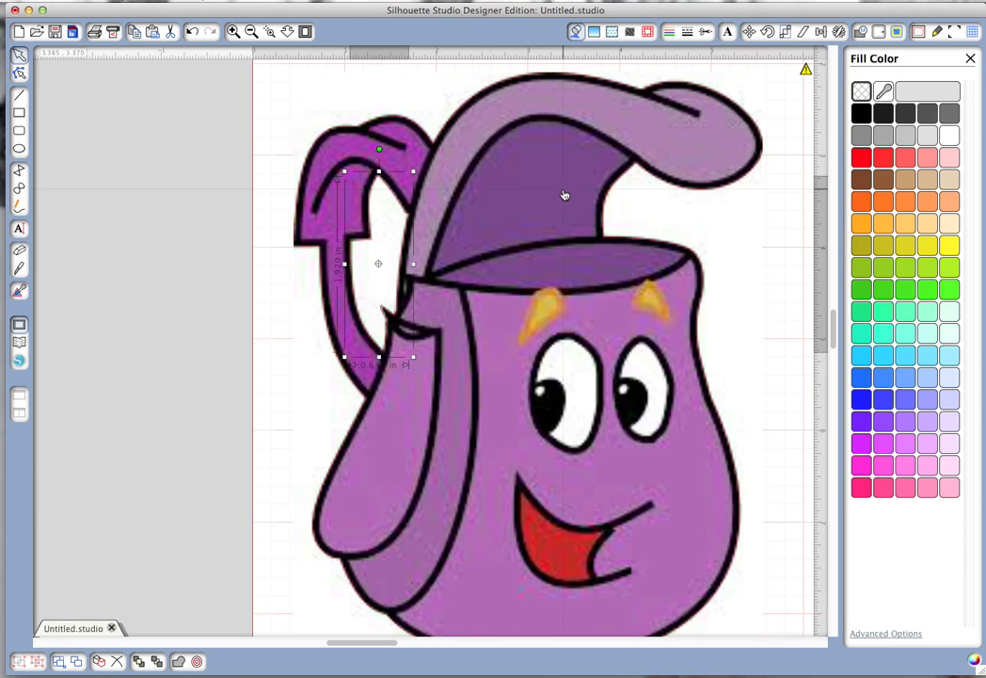
pyautogui.moveTo(645, 141)
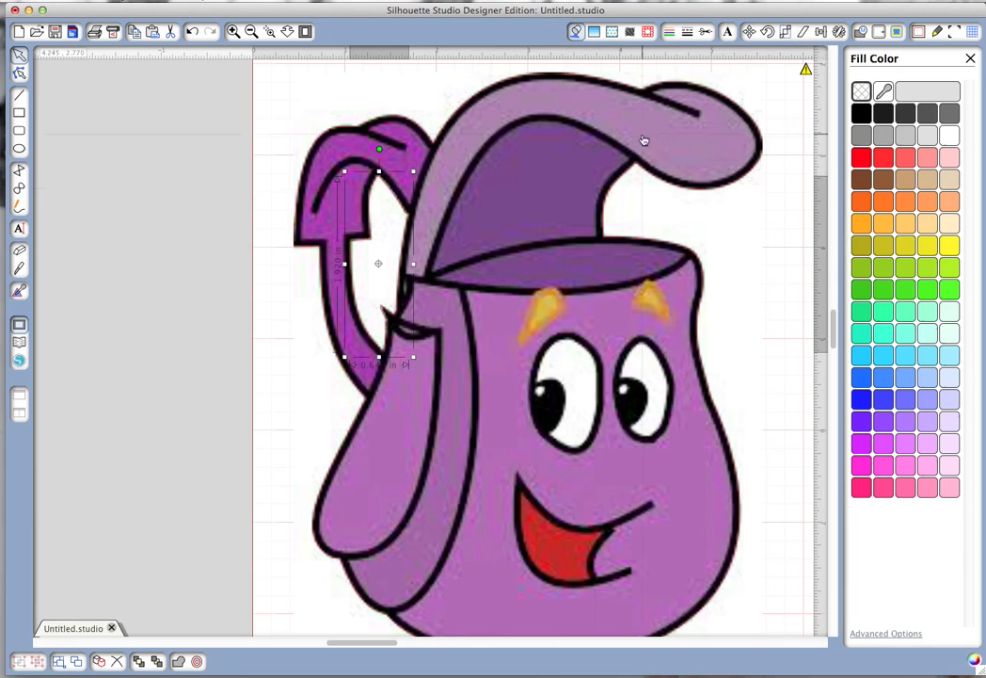
pyautogui.click(251, 31)
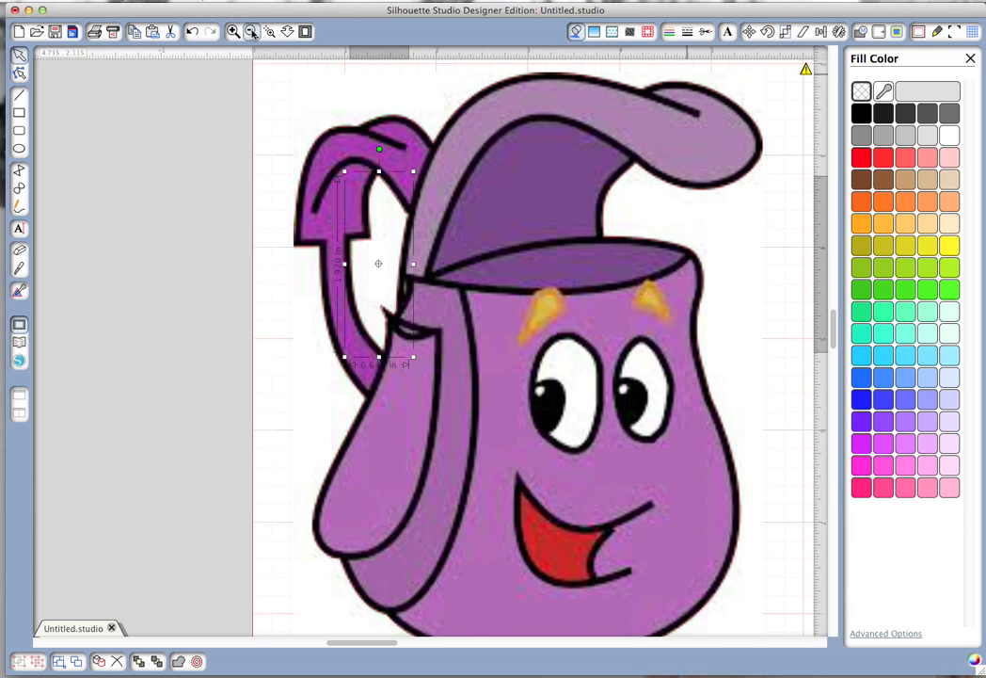
pyautogui.click(253, 31)
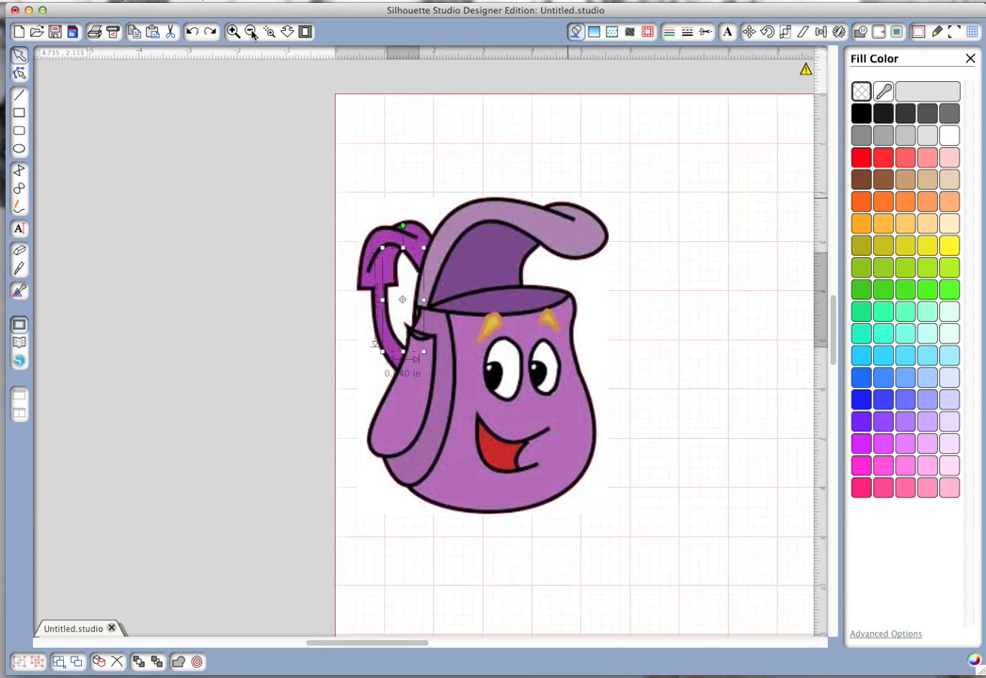
pyautogui.click(705, 31)
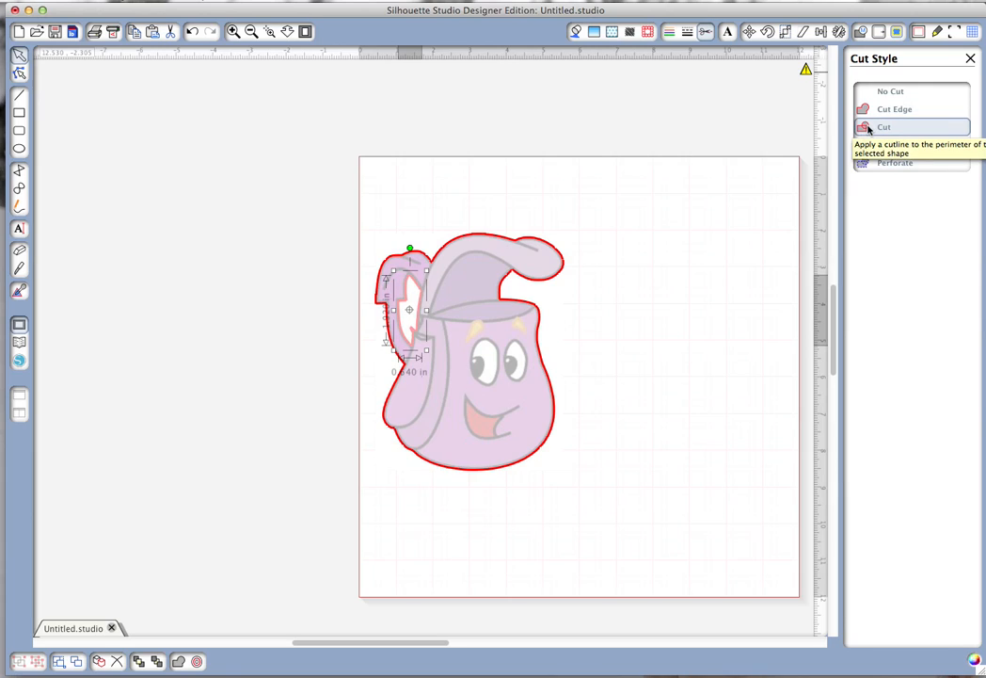
pyautogui.moveTo(559, 173)
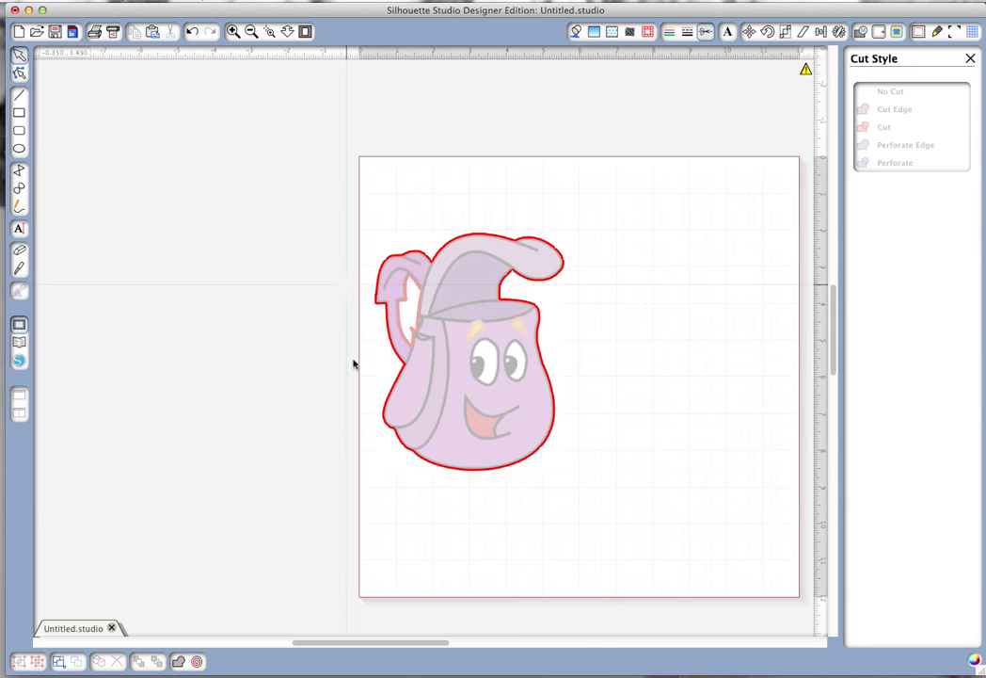
pyautogui.click(575, 31)
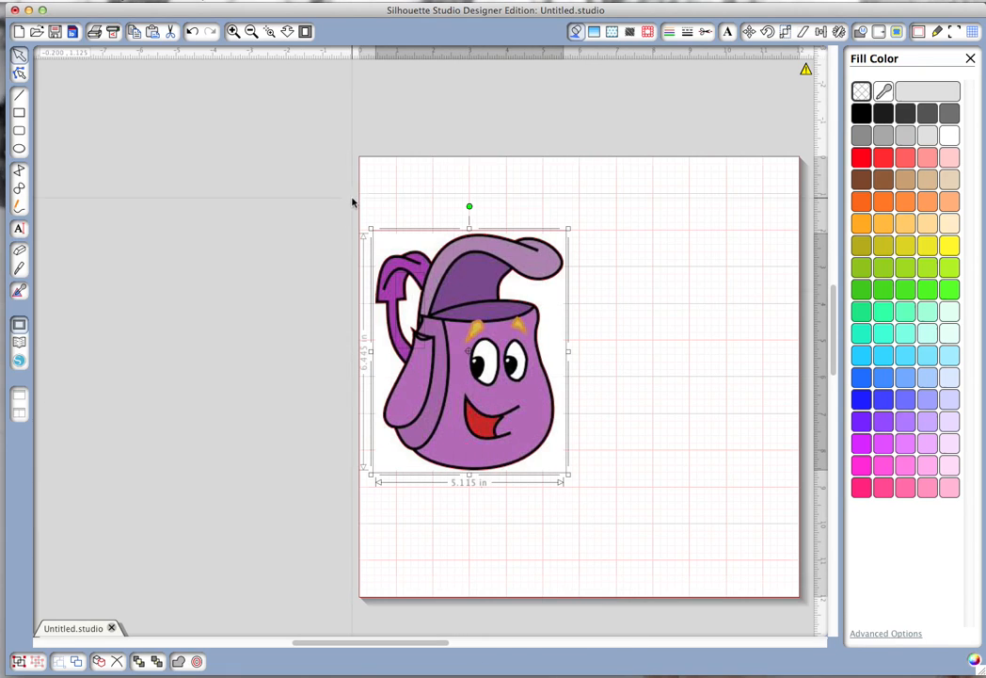
pyautogui.rightClick(471, 348)
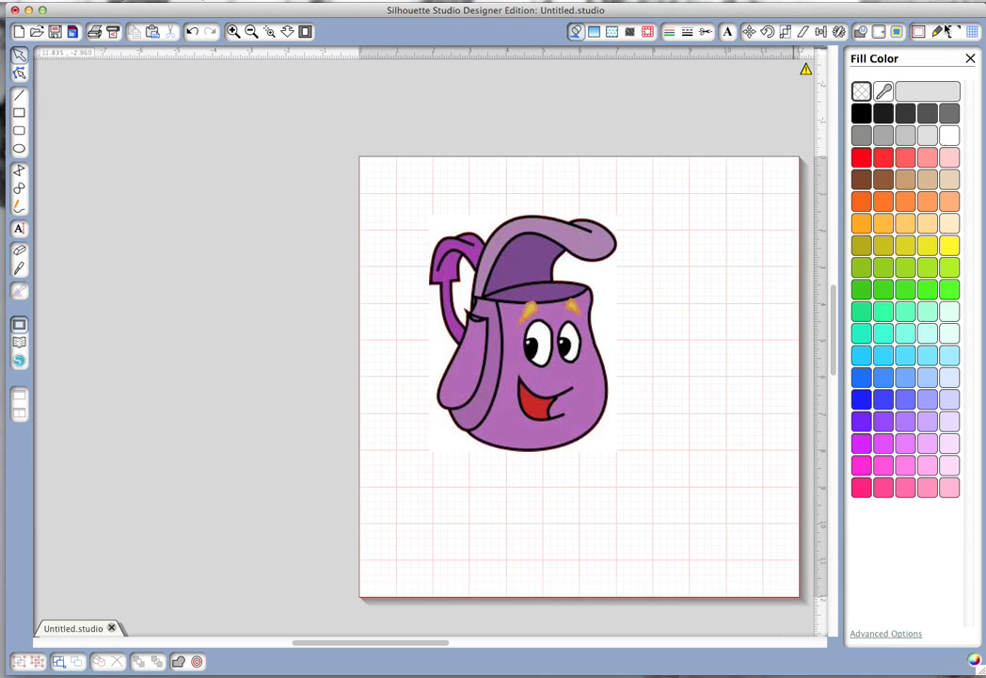
pyautogui.moveTo(558, 335)
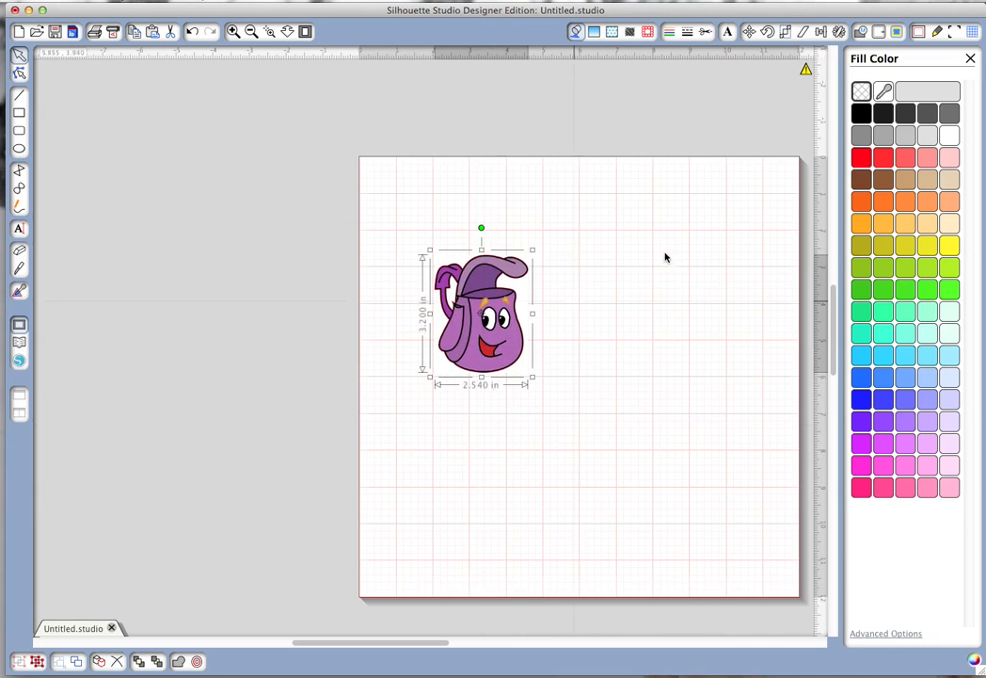
# - Show registration marks and switch the page to Letter size (8.5 x 11 in)
pyautogui.click(954, 31)
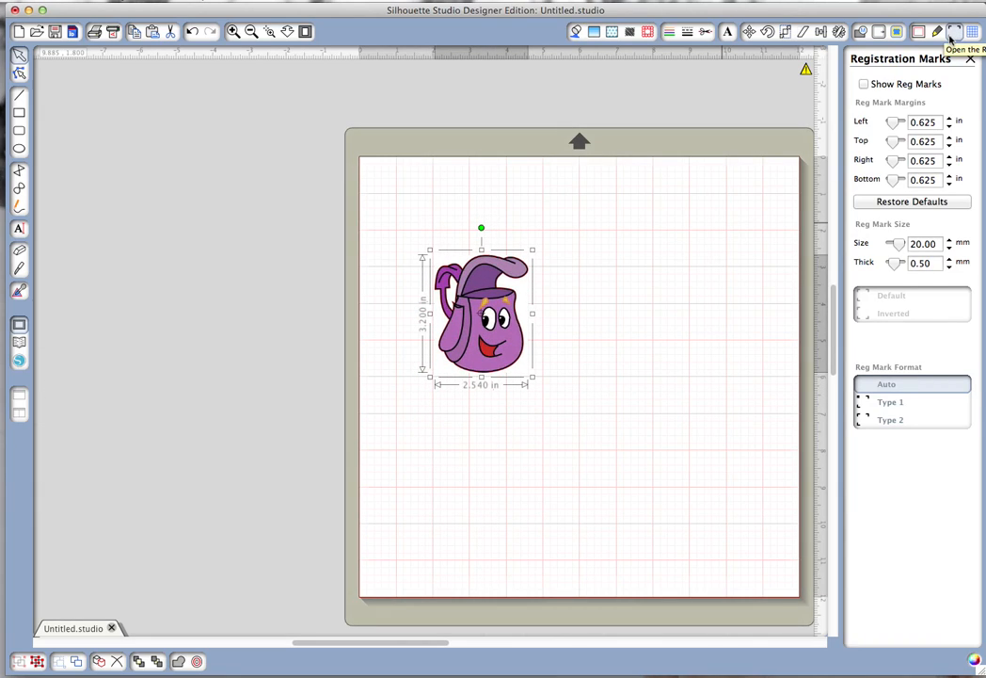
pyautogui.click(863, 84)
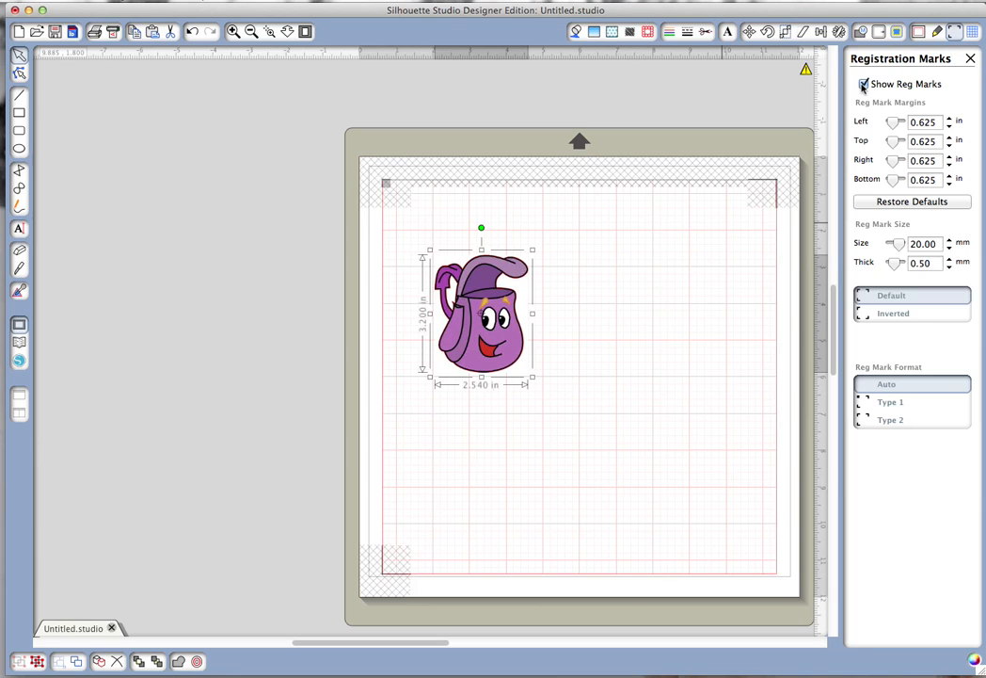
pyautogui.click(938, 31)
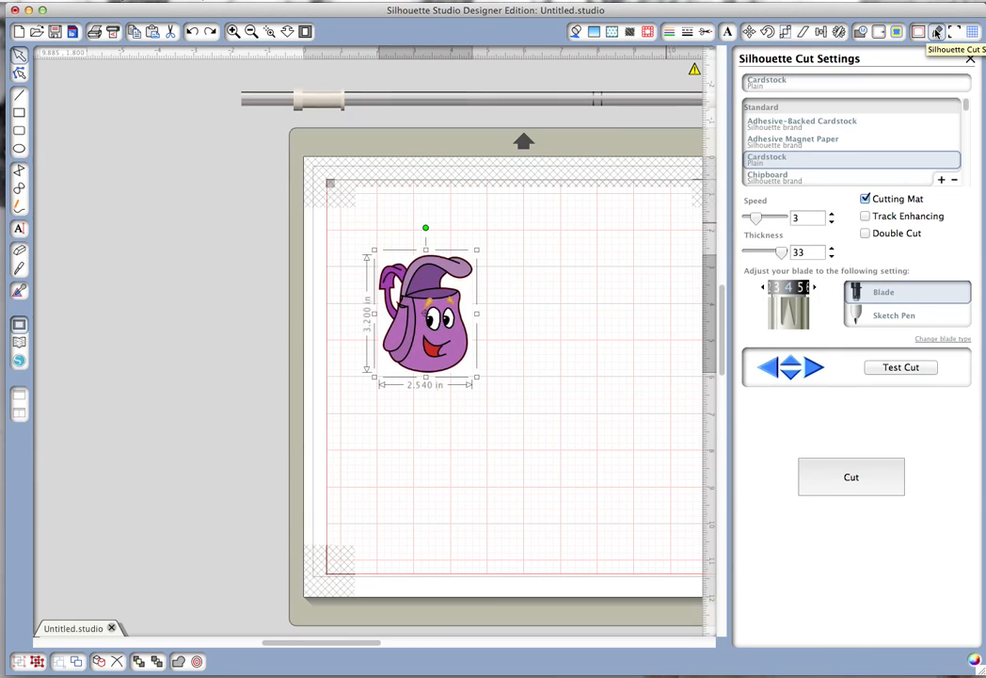
pyautogui.click(919, 31)
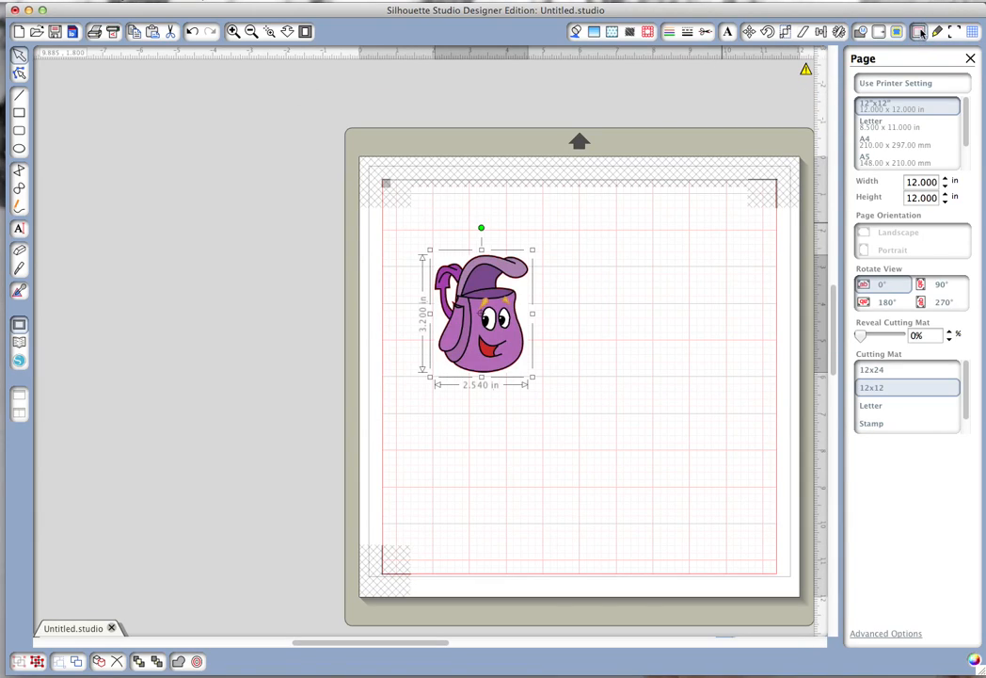
pyautogui.click(895, 82)
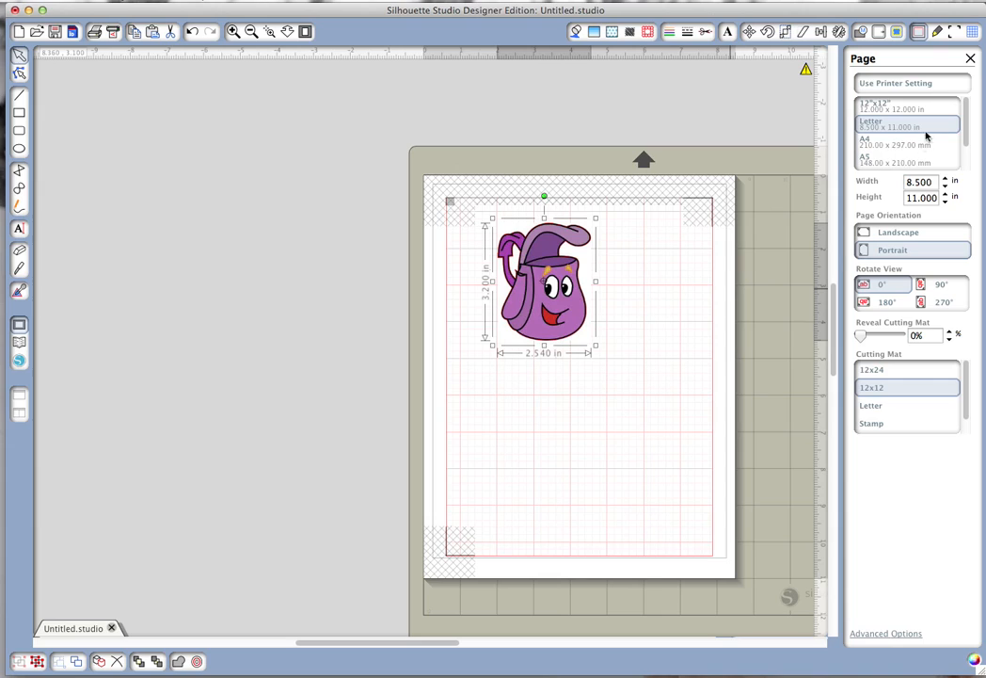
# - Raise the registration mark bottom margin to 5.750 in and right margin to 2.500 in
pyautogui.click(953, 31)
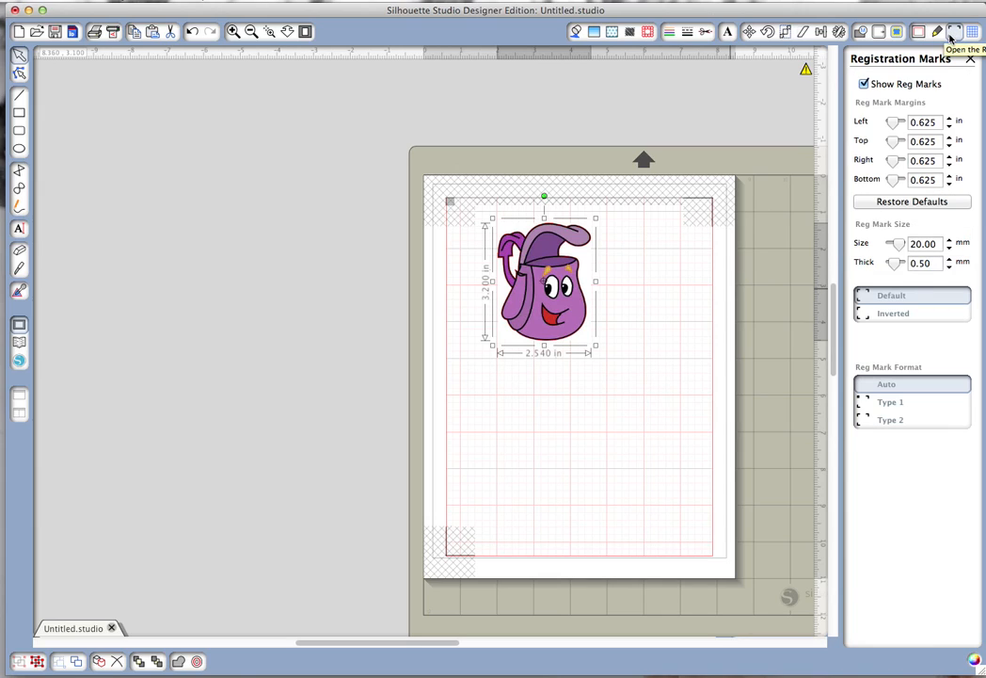
pyautogui.click(949, 176)
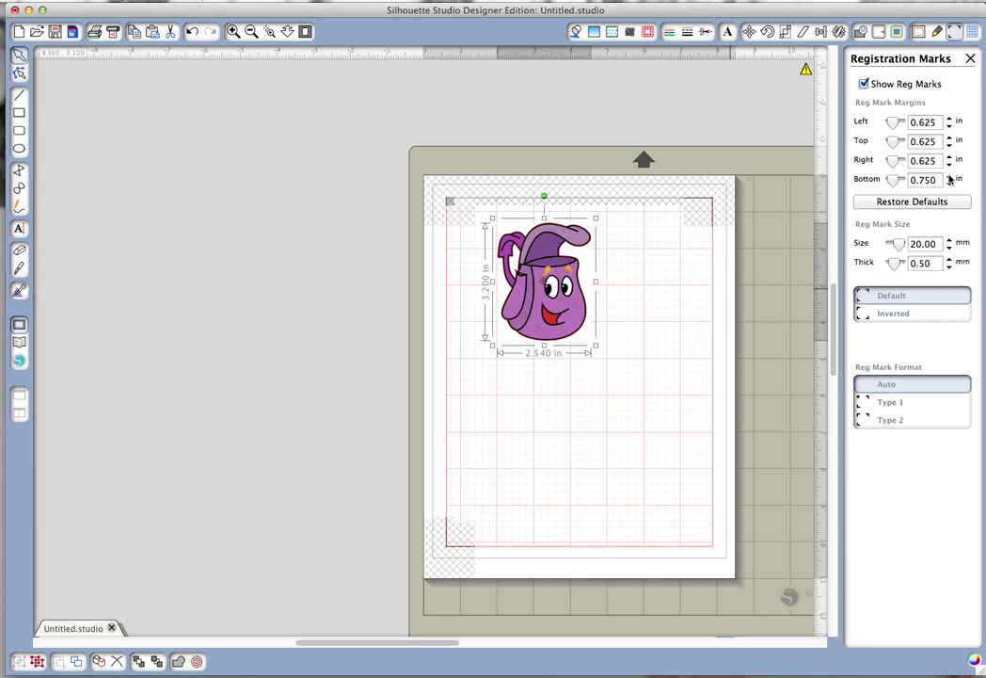
pyautogui.click(949, 176)
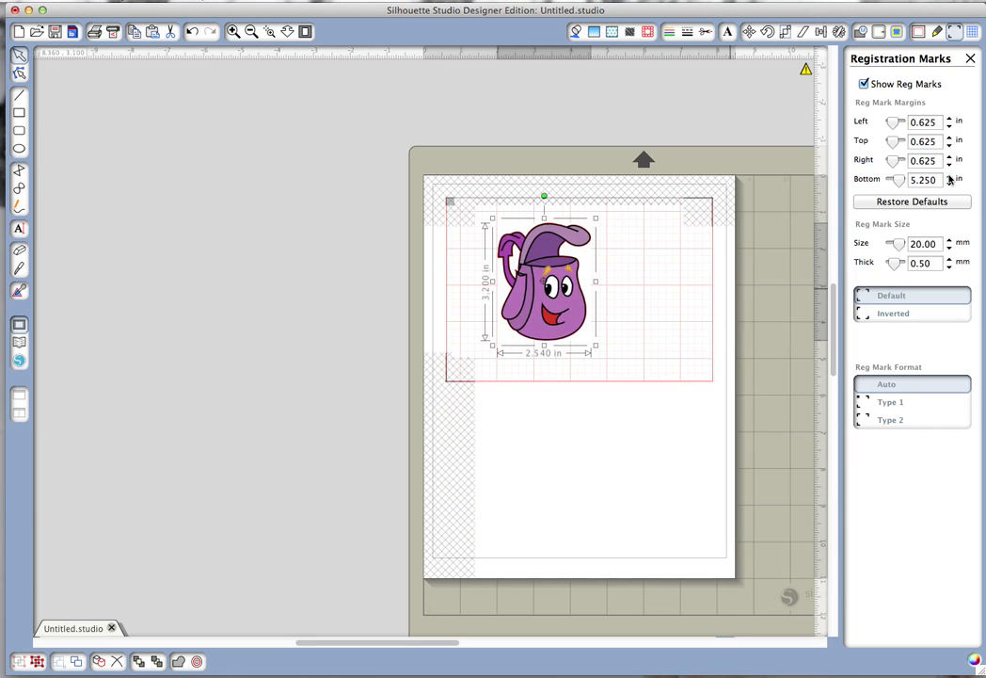
pyautogui.click(949, 176)
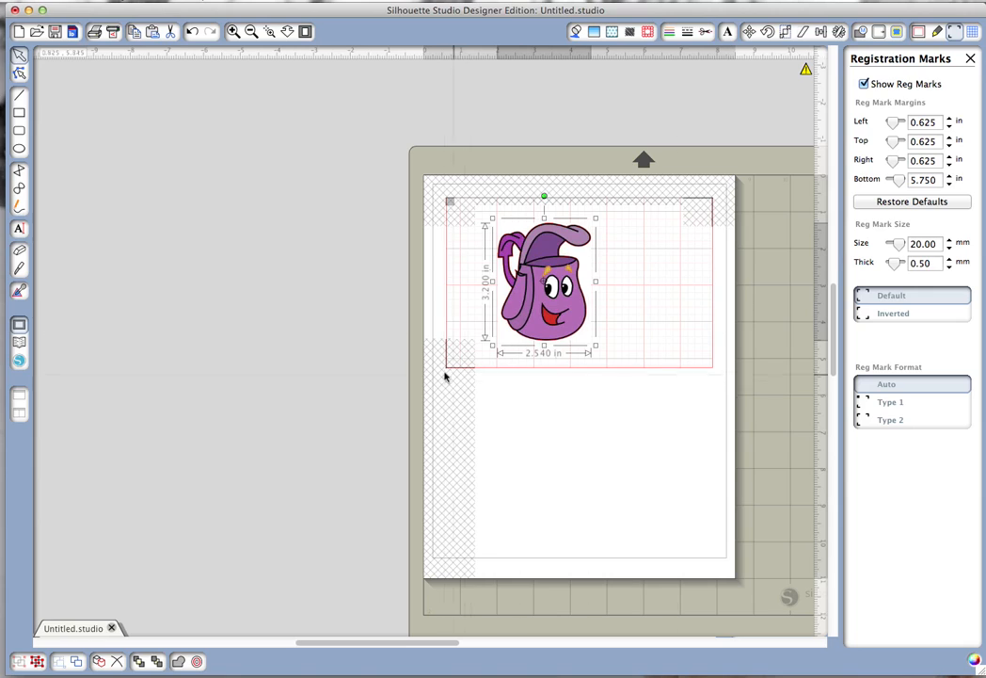
pyautogui.moveTo(556, 403)
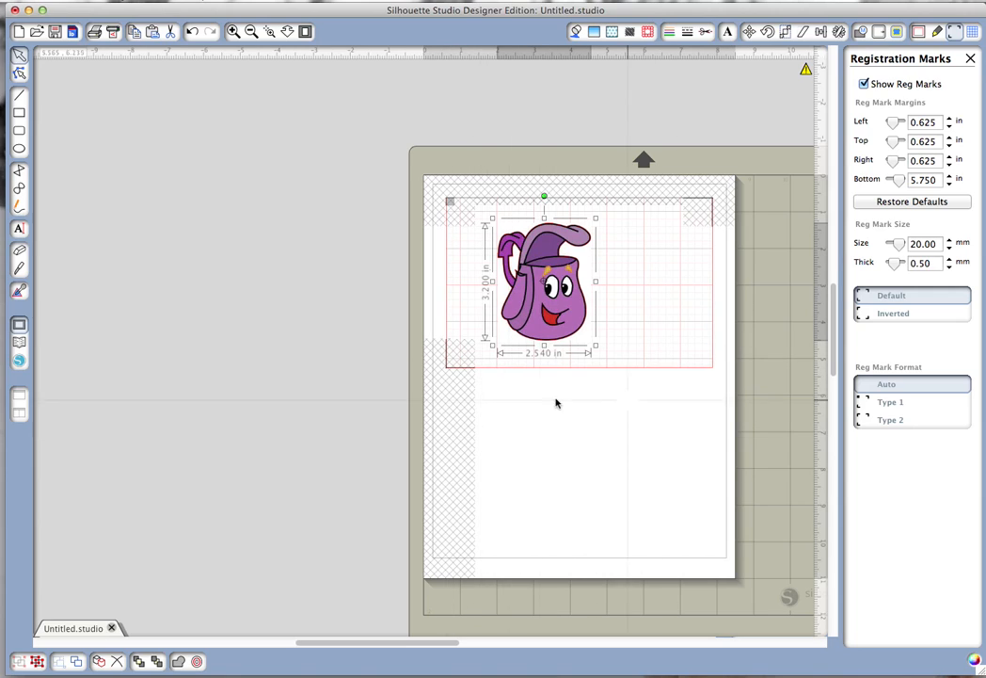
pyautogui.moveTo(717, 202)
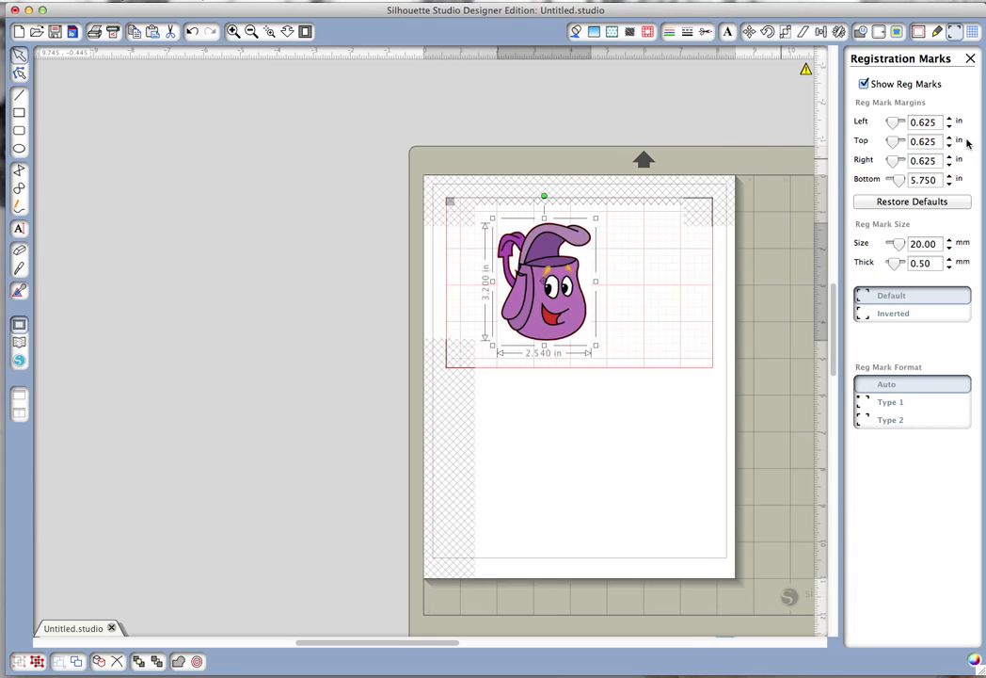
pyautogui.click(951, 163)
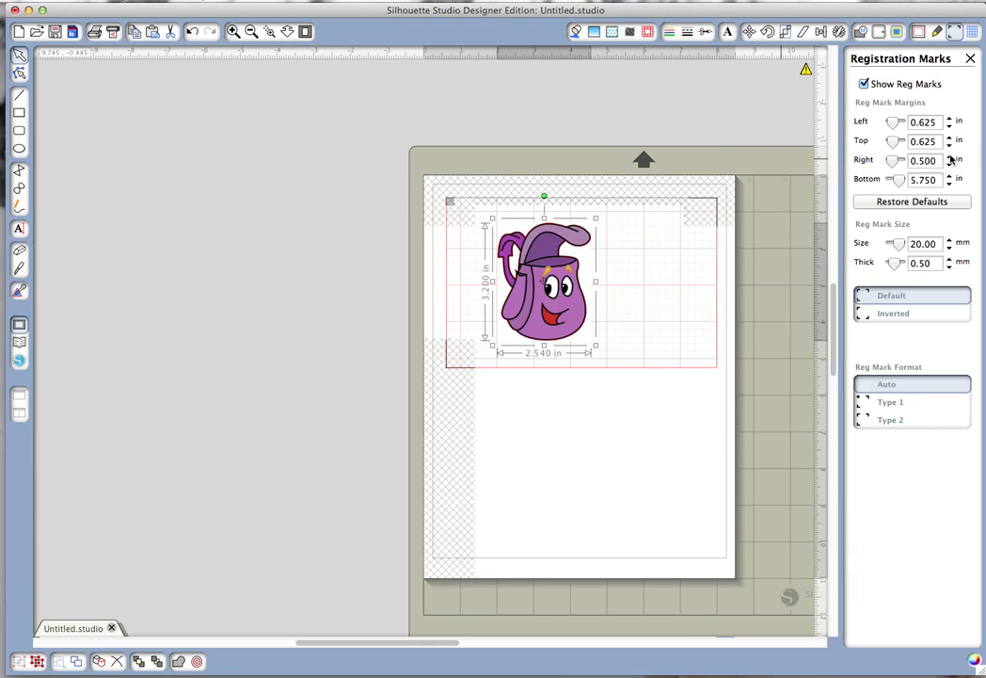
pyautogui.click(949, 157)
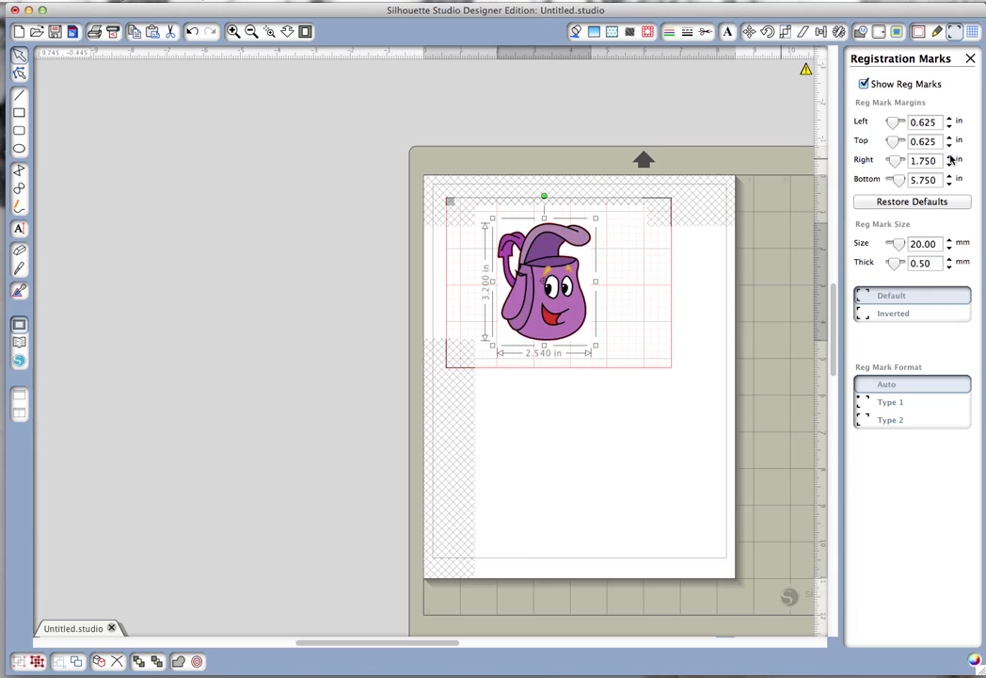
pyautogui.click(950, 156)
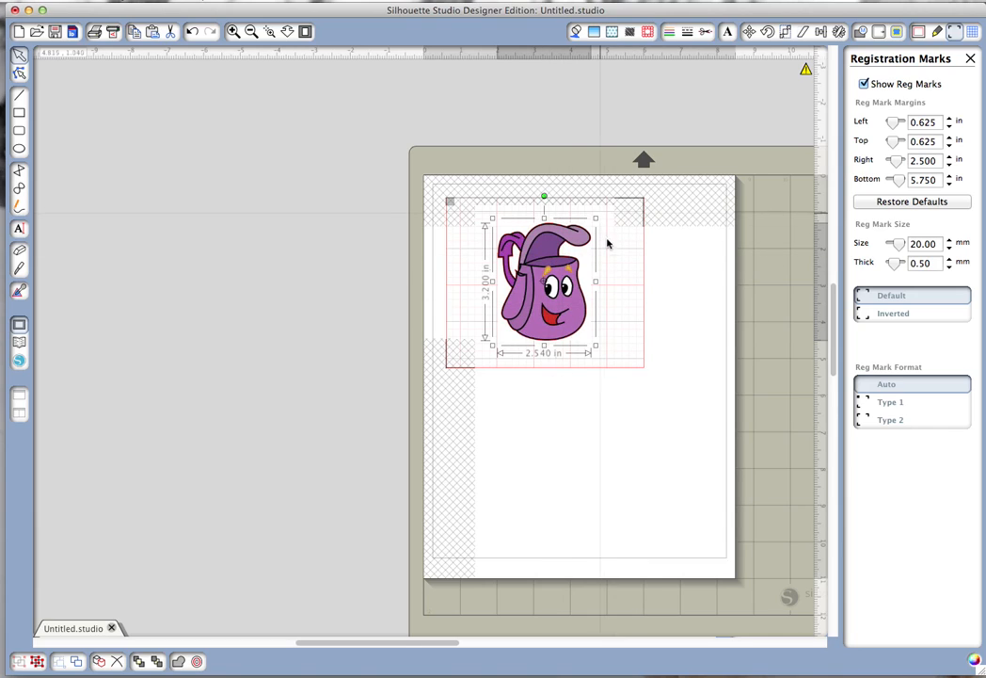
pyautogui.moveTo(474, 343)
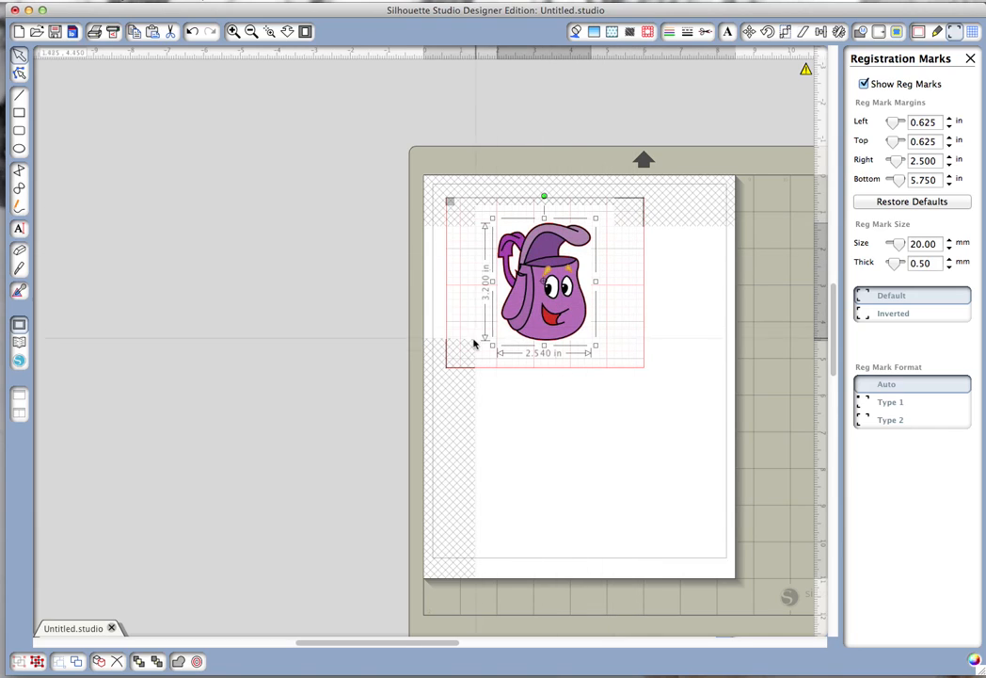
pyautogui.moveTo(685, 393)
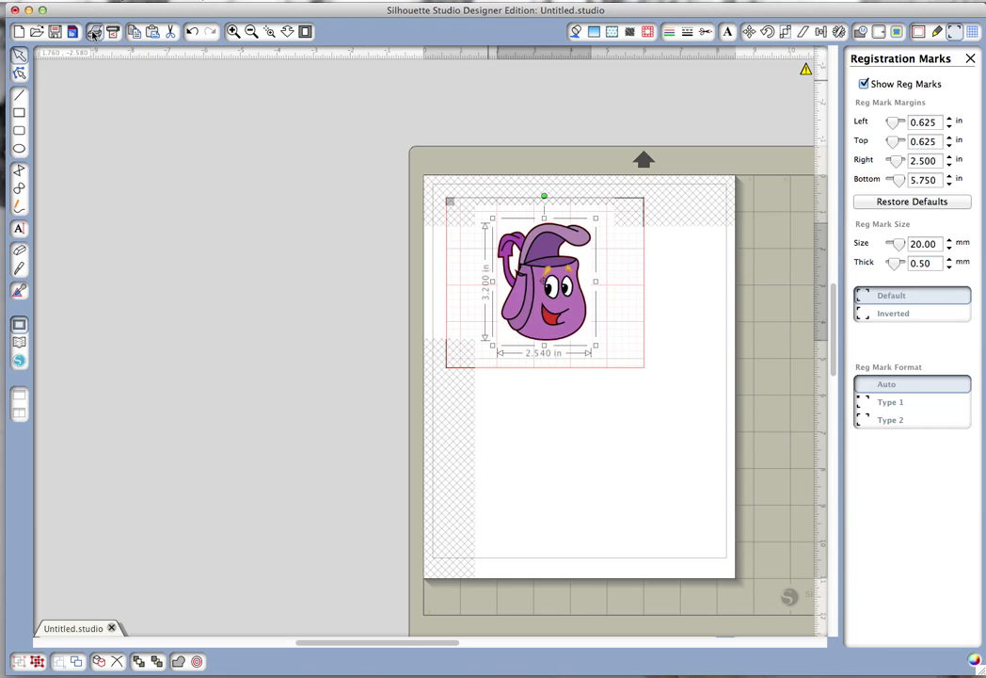
# - Print the page containing the backpack and registration marks
pyautogui.click(93, 31)
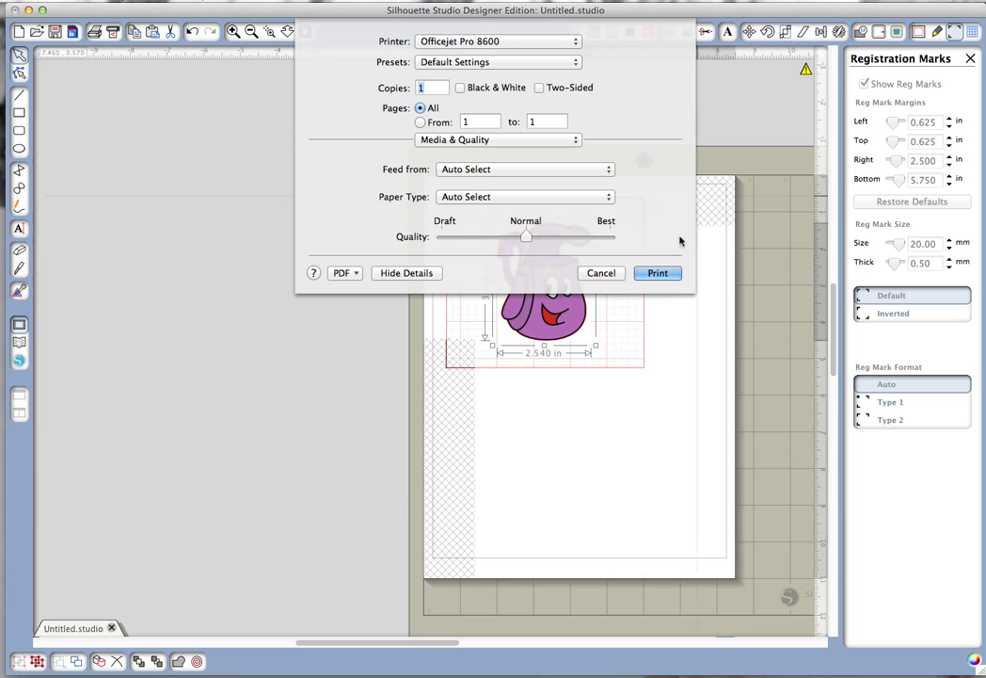
pyautogui.click(601, 273)
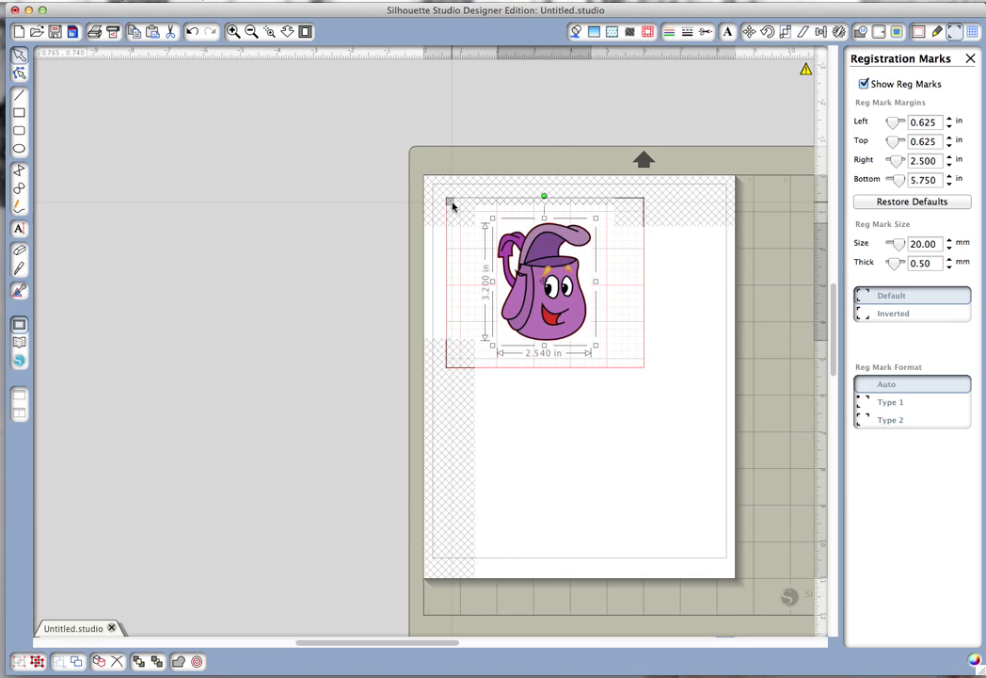
pyautogui.moveTo(649, 219)
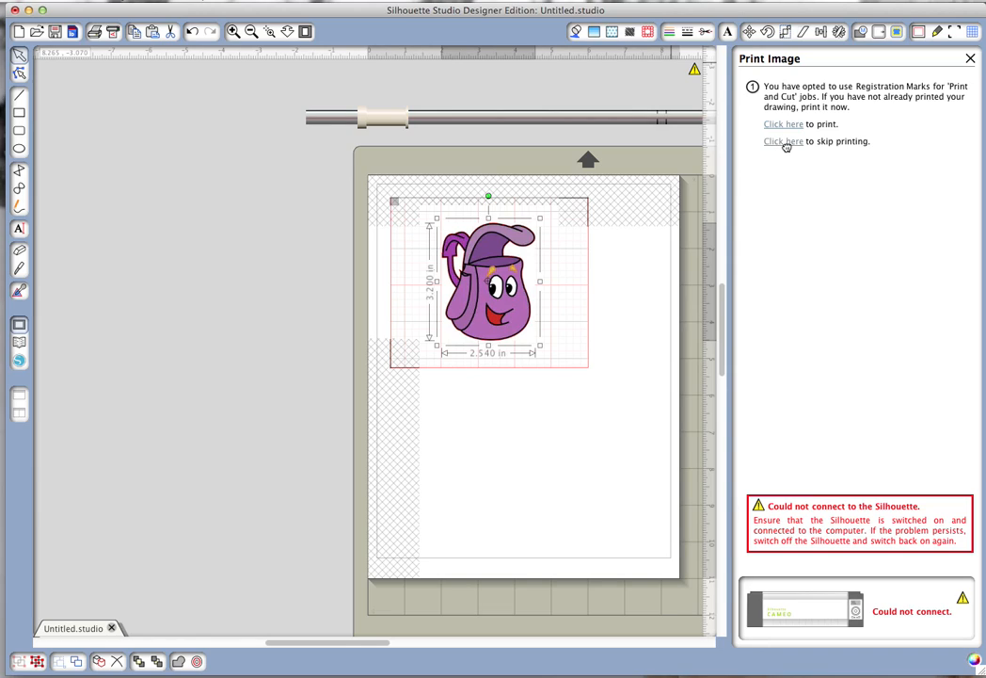
# - Skip printing and continue to the registration mark detection options
pyautogui.click(782, 142)
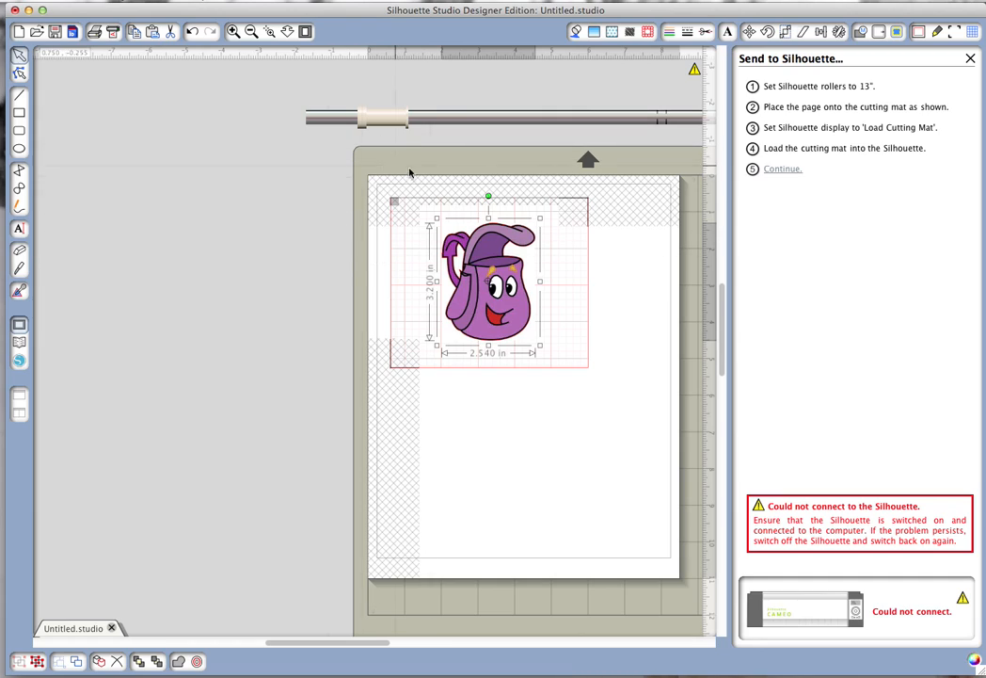
pyautogui.moveTo(783, 170)
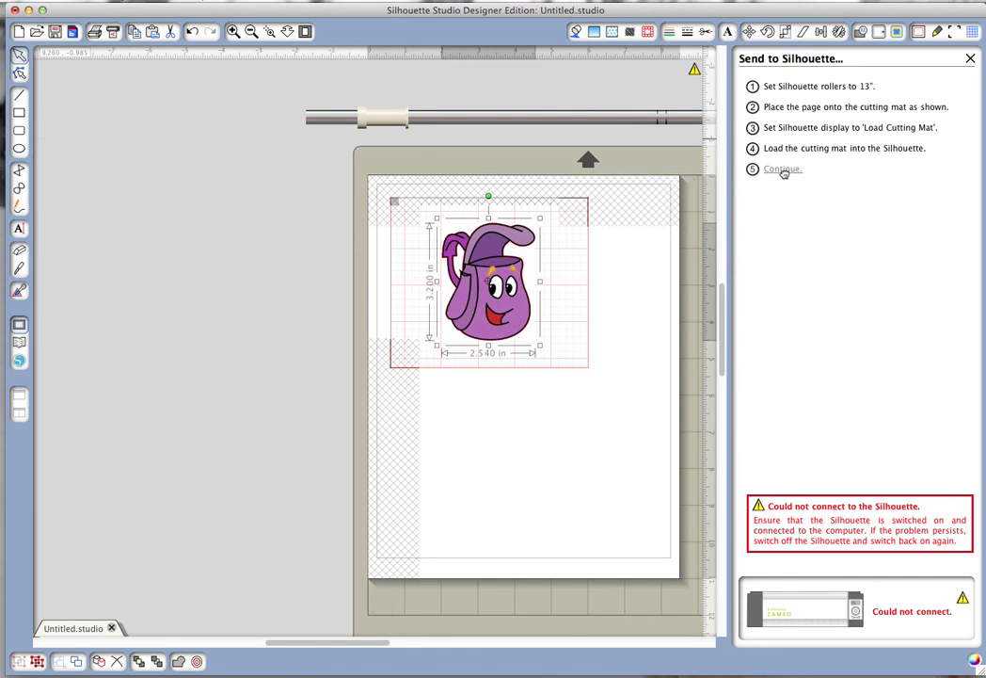
pyautogui.click(782, 169)
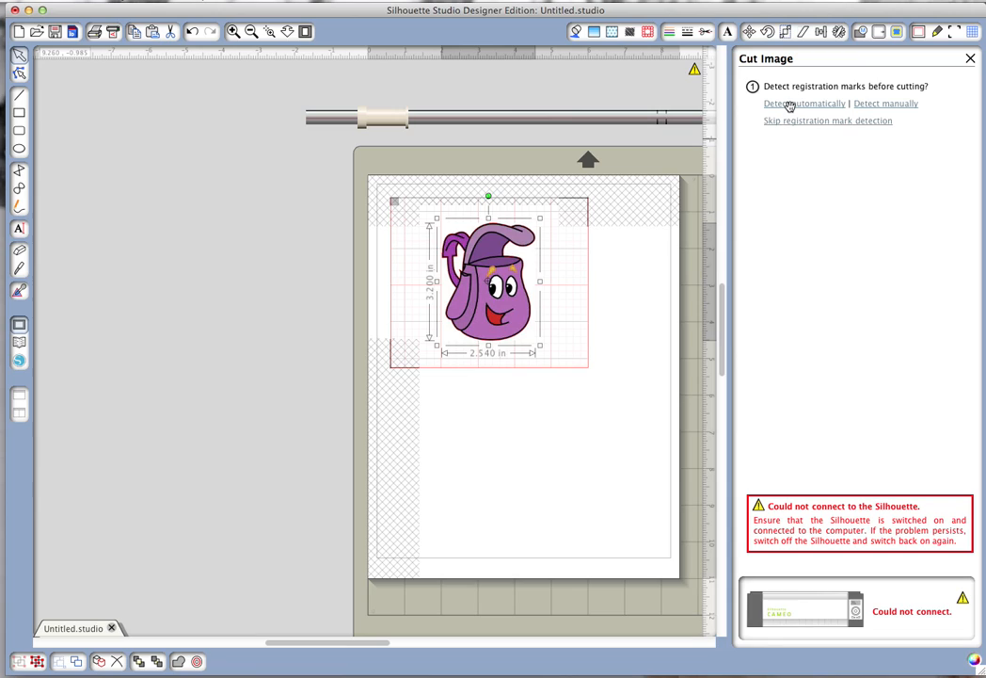
pyautogui.moveTo(940, 95)
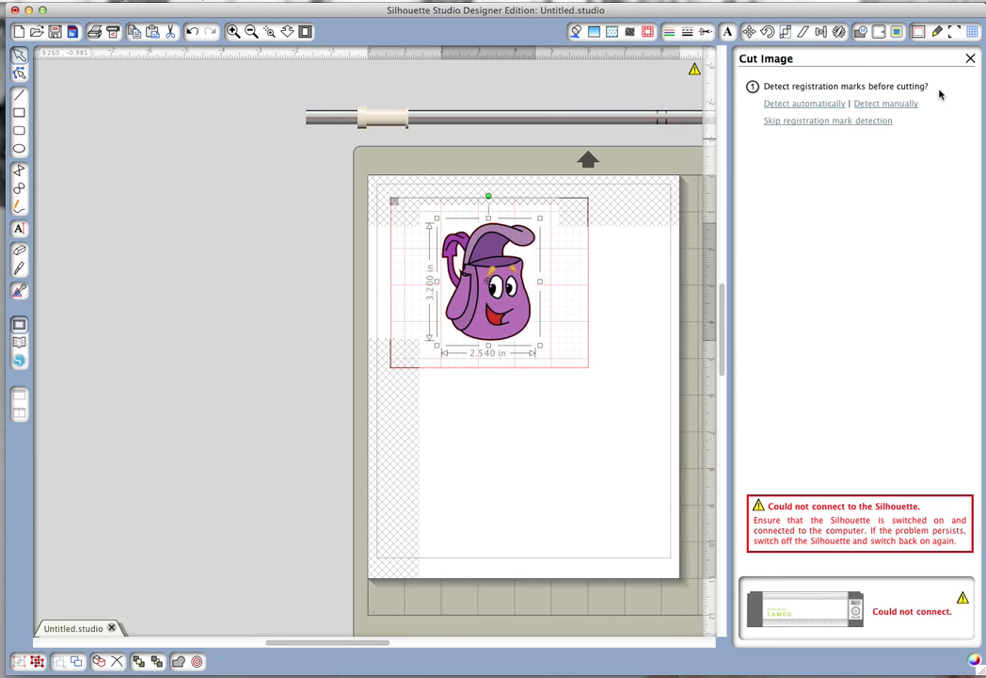
pyautogui.moveTo(798, 114)
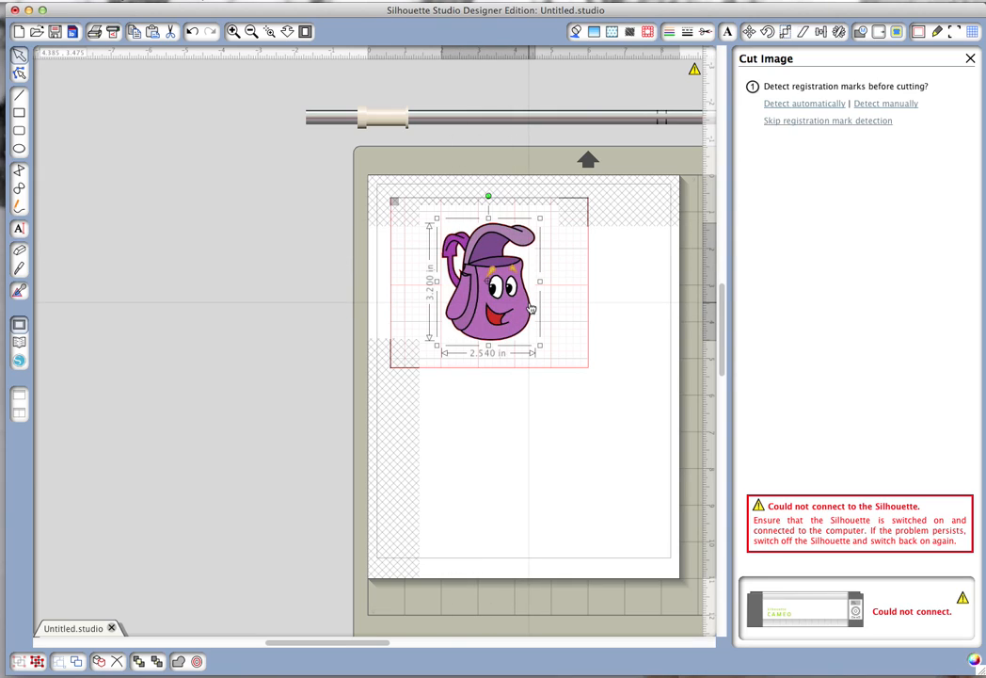
pyautogui.moveTo(815, 174)
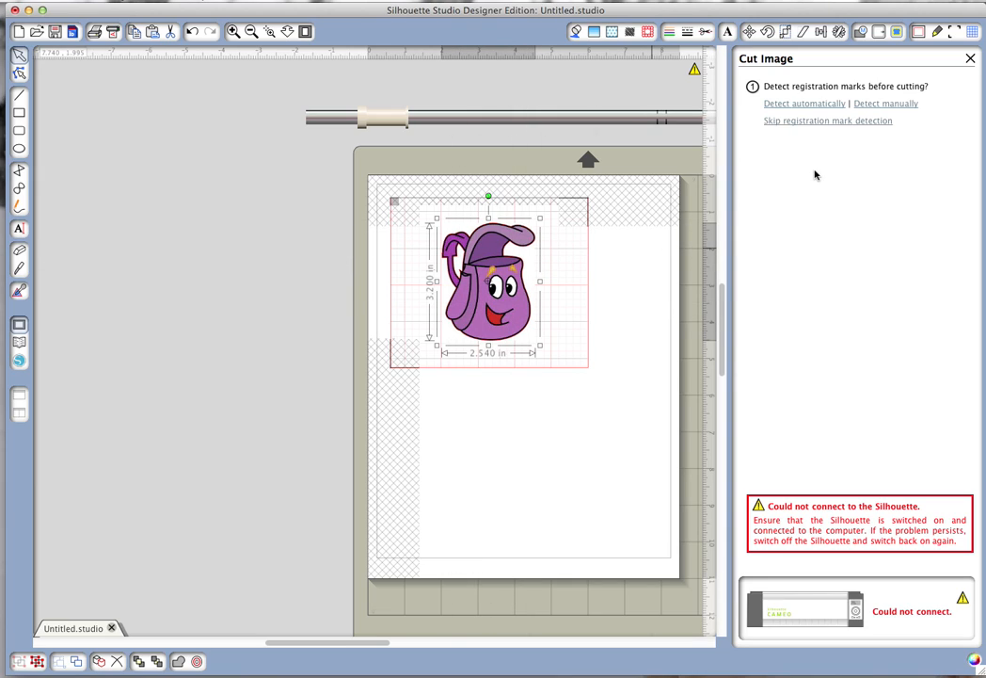
pyautogui.moveTo(805, 148)
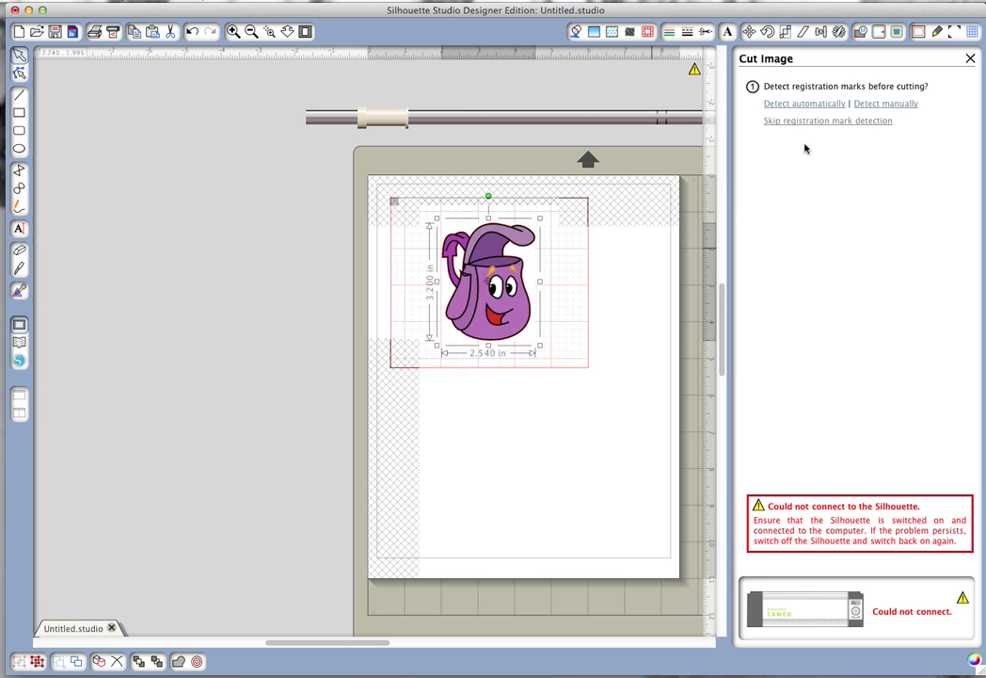